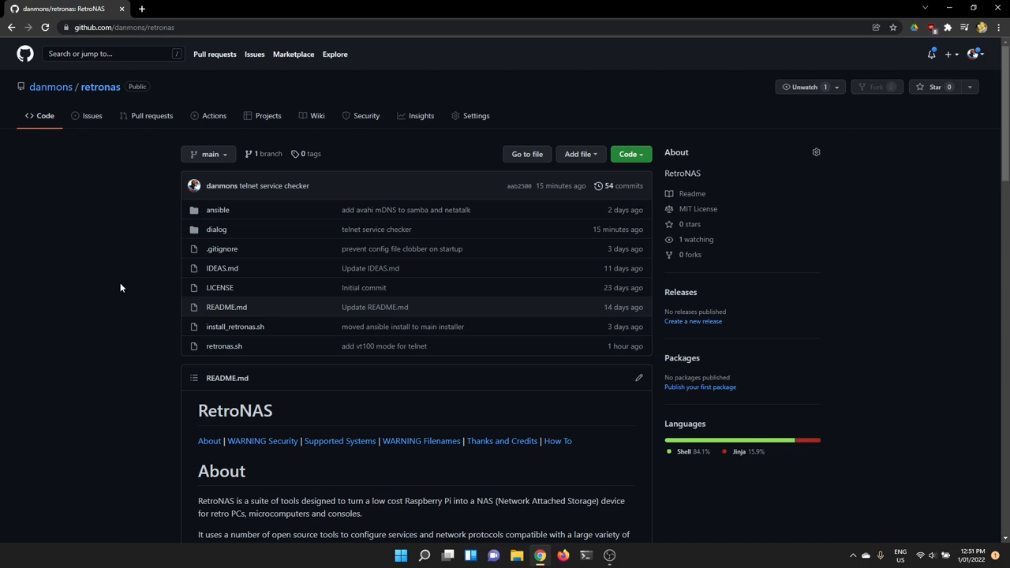
- Skim the RetroNAS README's How To section, then open the project's wiki
scroll("down", 3)
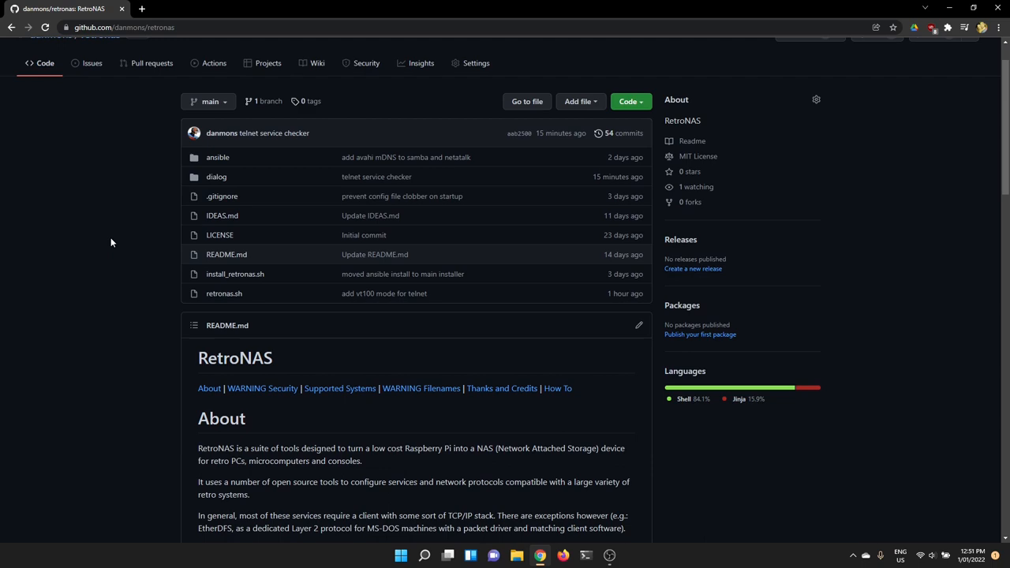
scroll("down", 3)
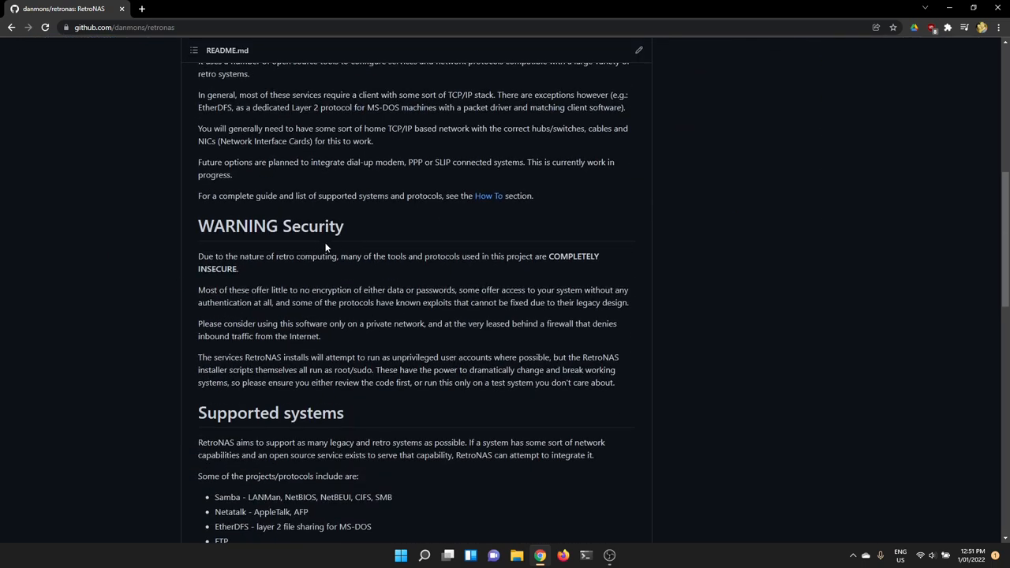
mouse_move(152, 312)
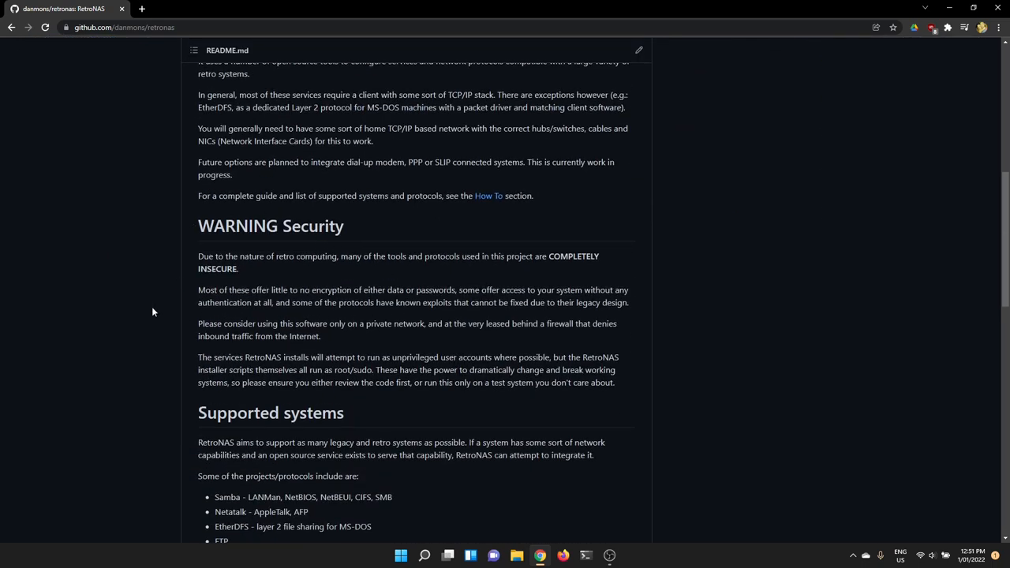
mouse_move(78, 277)
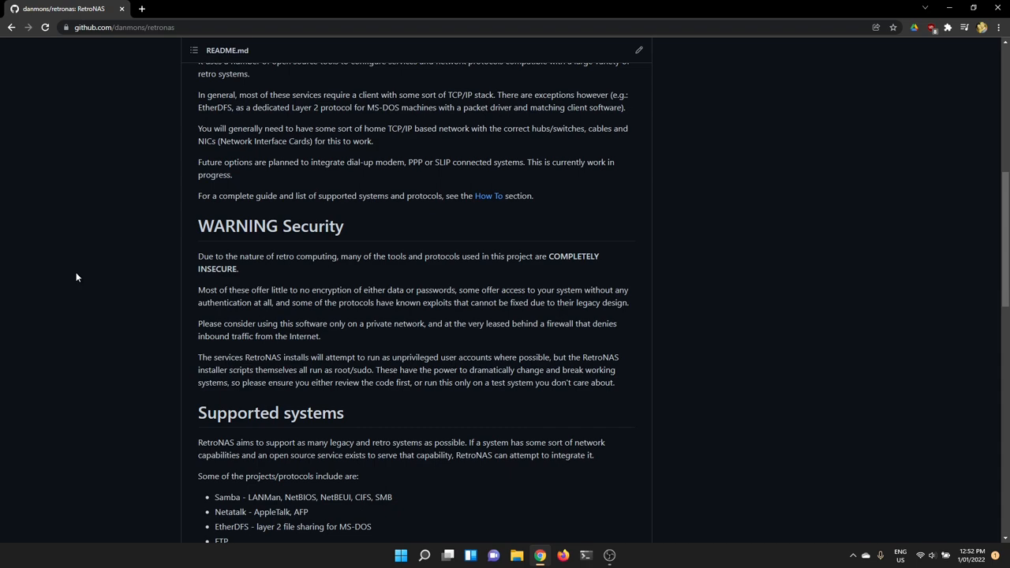
scroll("up", 3)
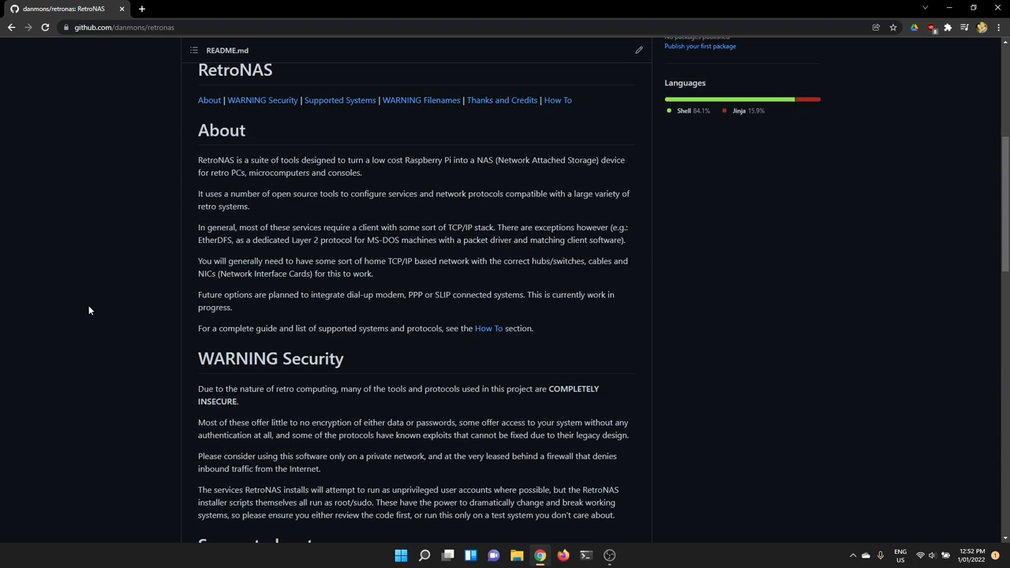
scroll("up", 3)
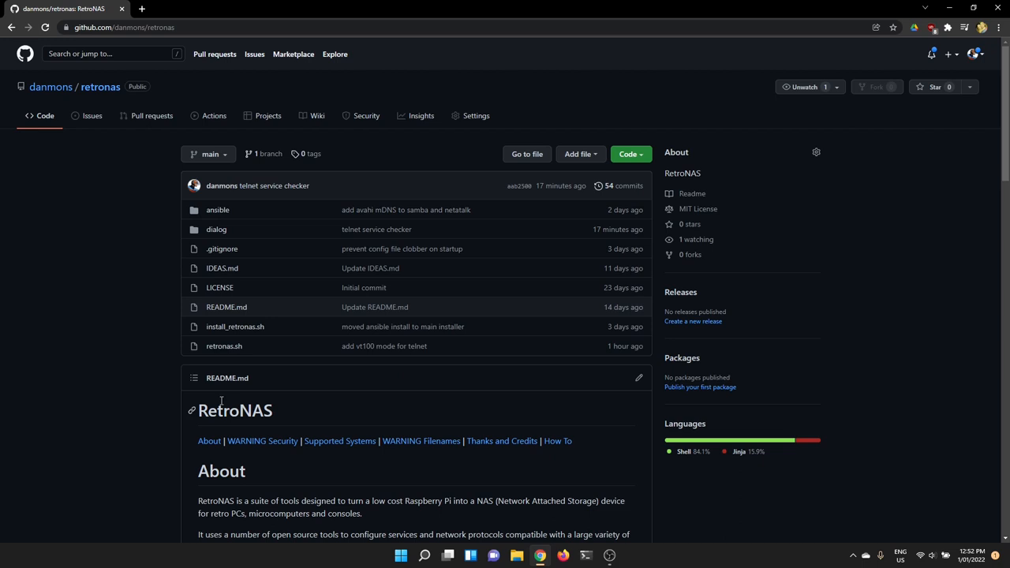
mouse_move(555, 466)
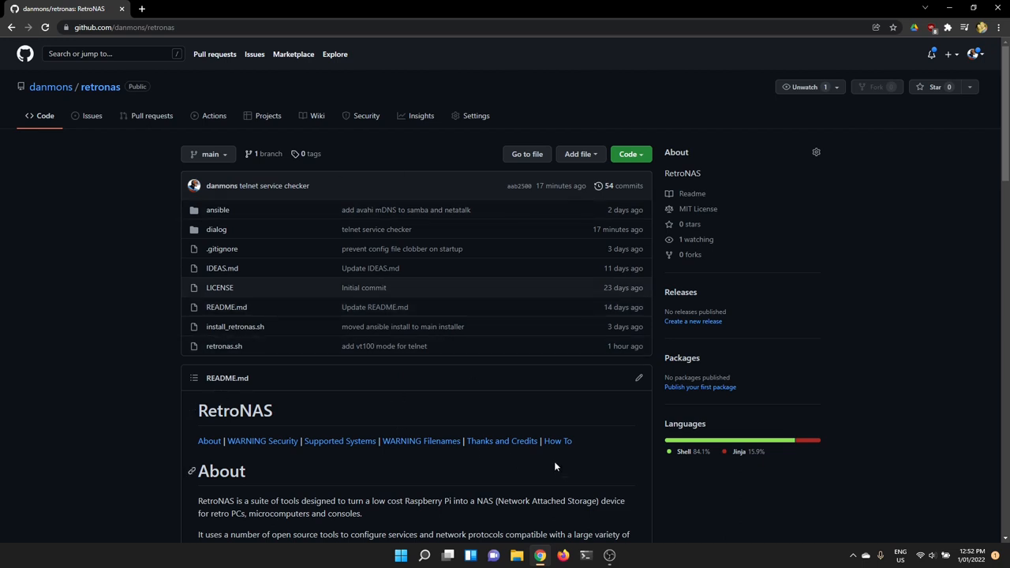
mouse_move(558, 441)
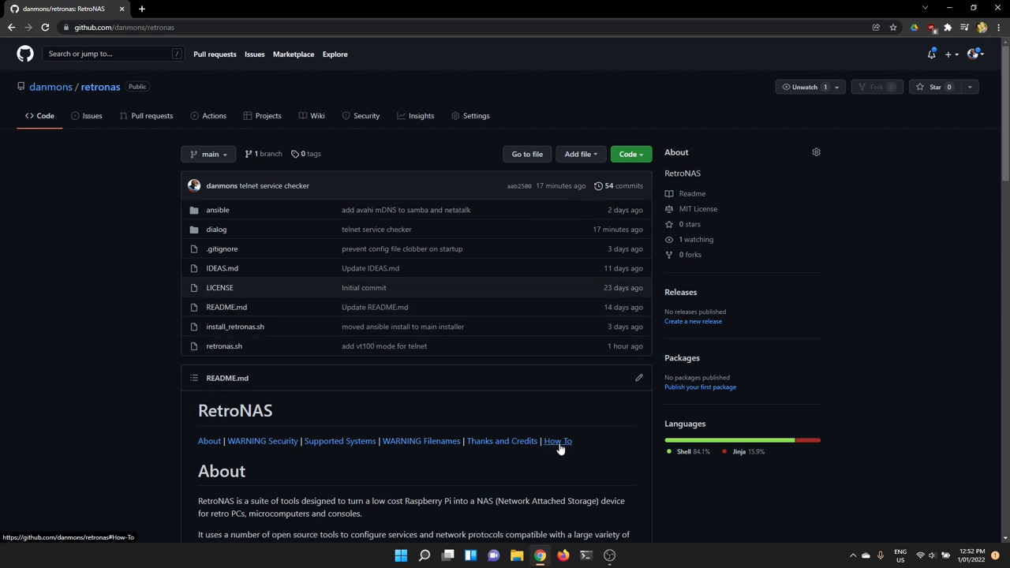
left_click(557, 441)
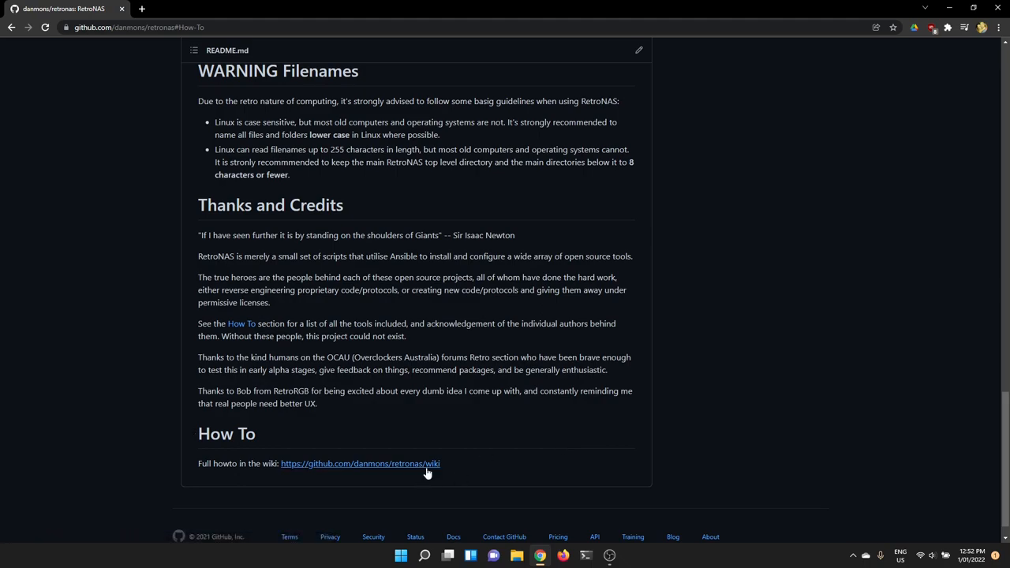
scroll("up", 3)
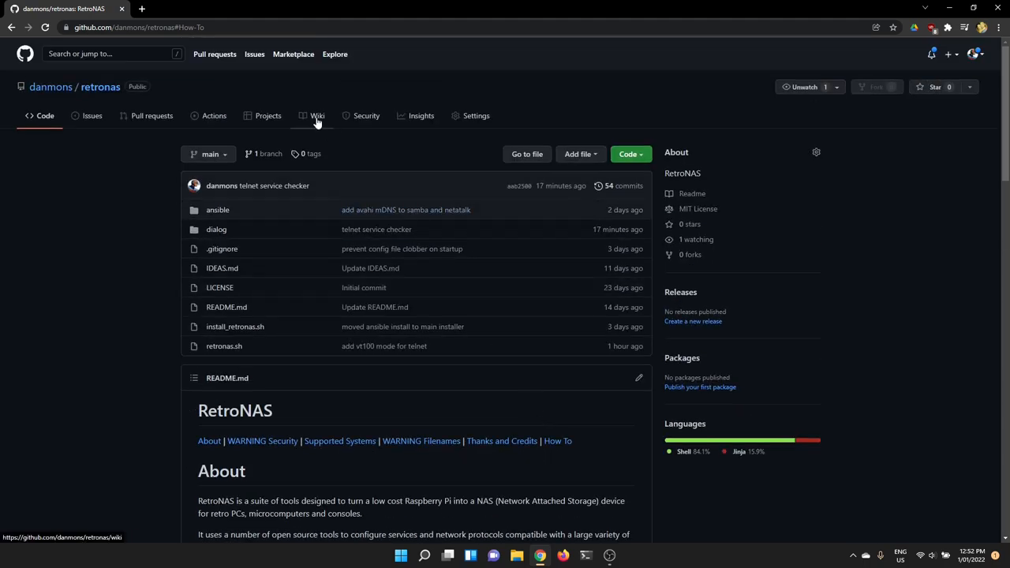
left_click(316, 116)
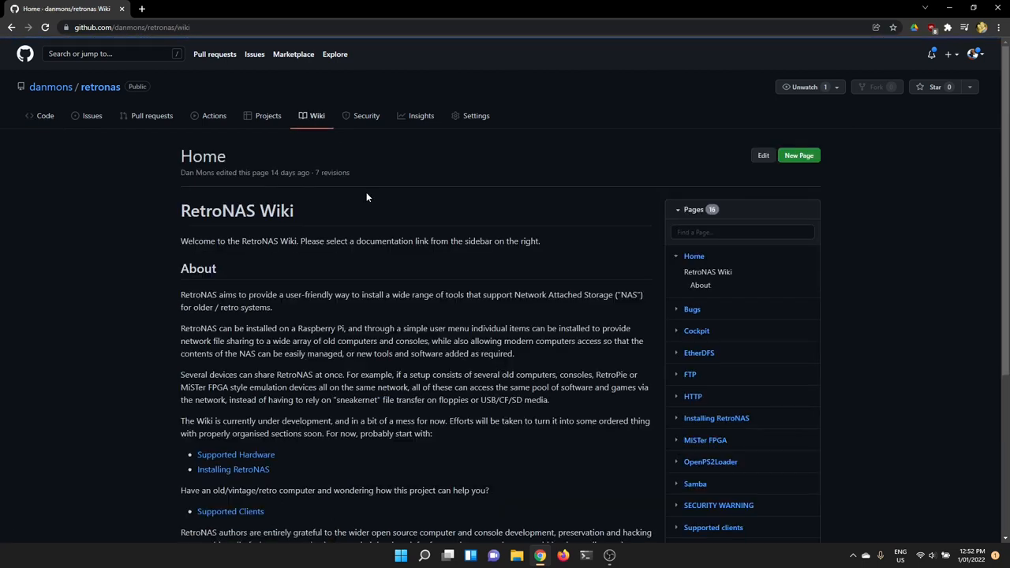
mouse_move(107, 283)
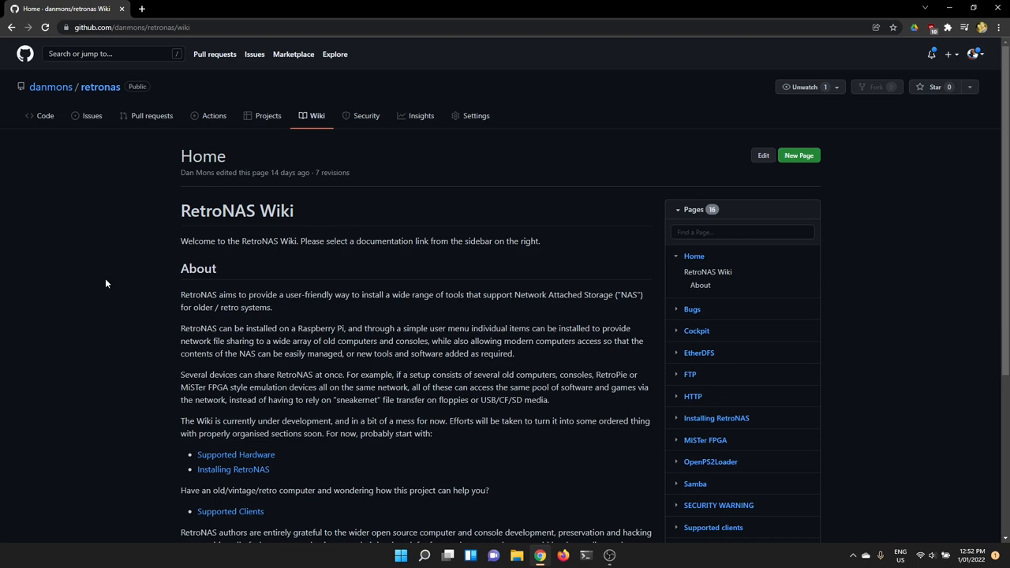
mouse_move(243, 423)
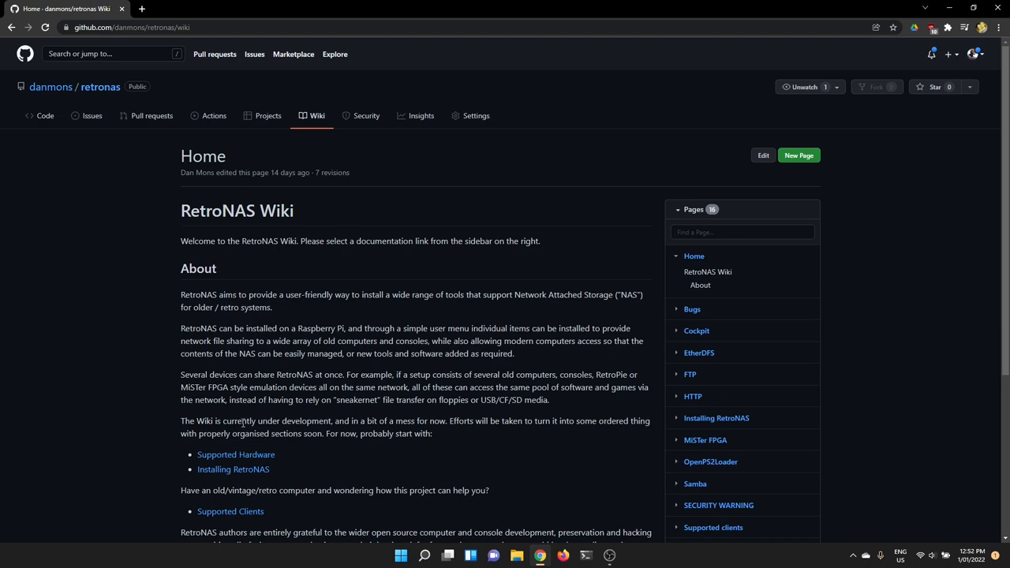
- Read the wiki's Supported hardware page on Pi models, networking, 64-bit OS and memory
left_click(235, 453)
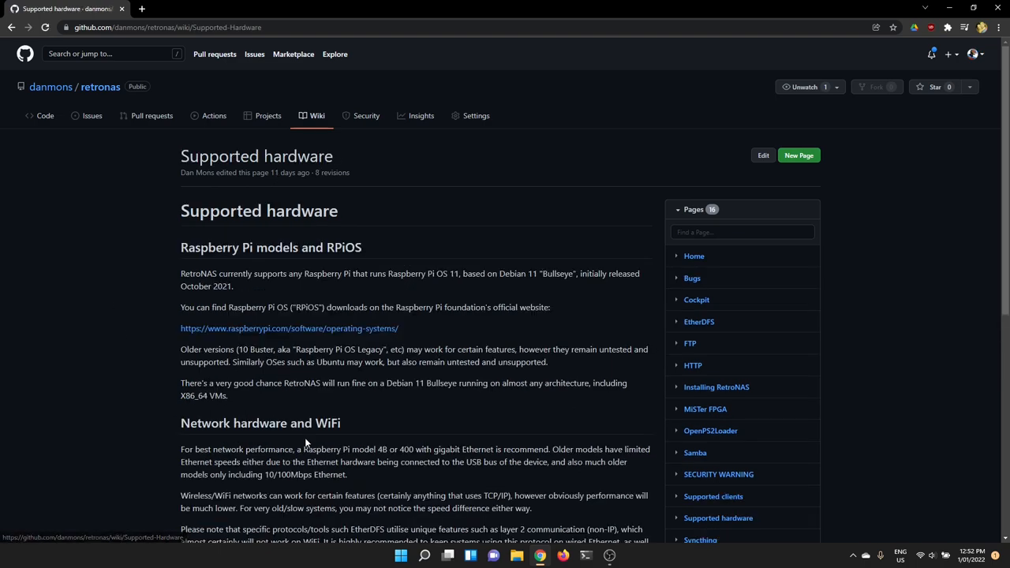
scroll("down", 3)
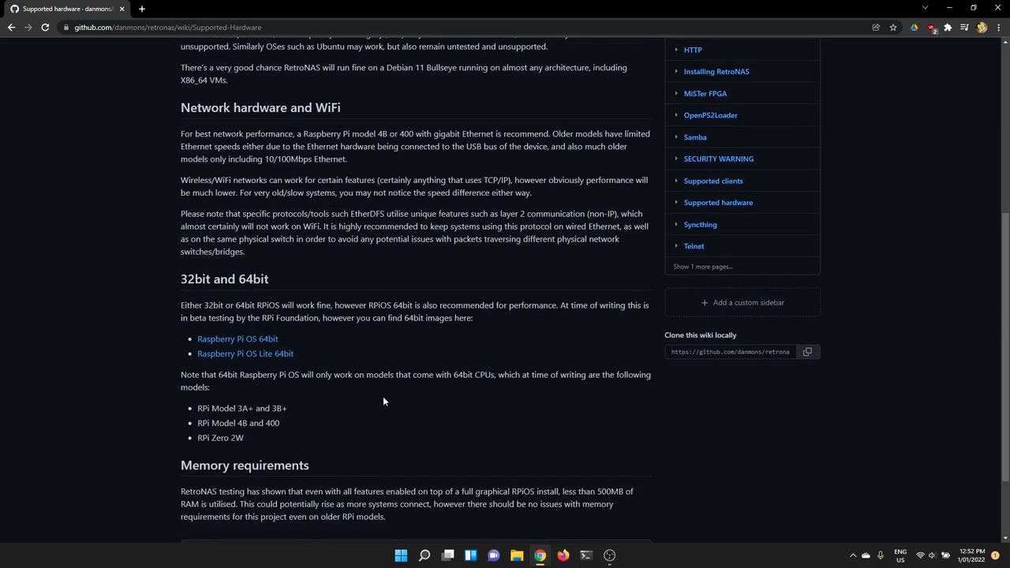
scroll("down", 3)
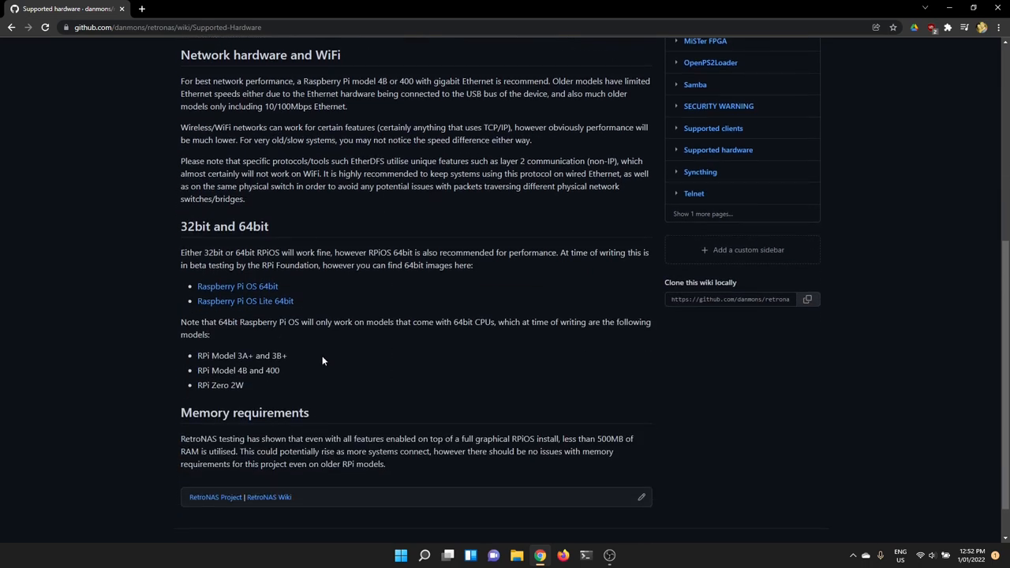
mouse_move(254, 370)
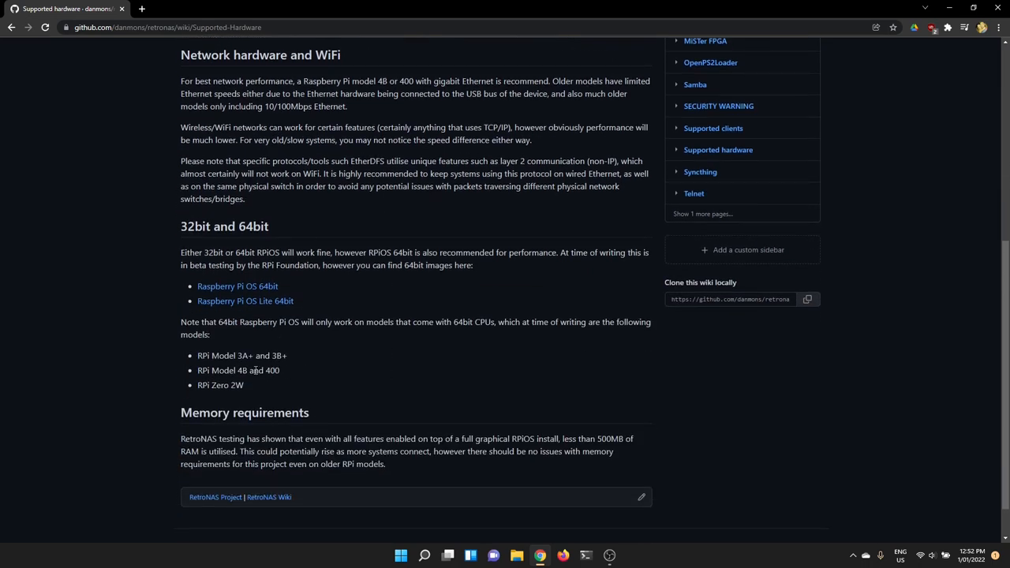
mouse_move(269, 375)
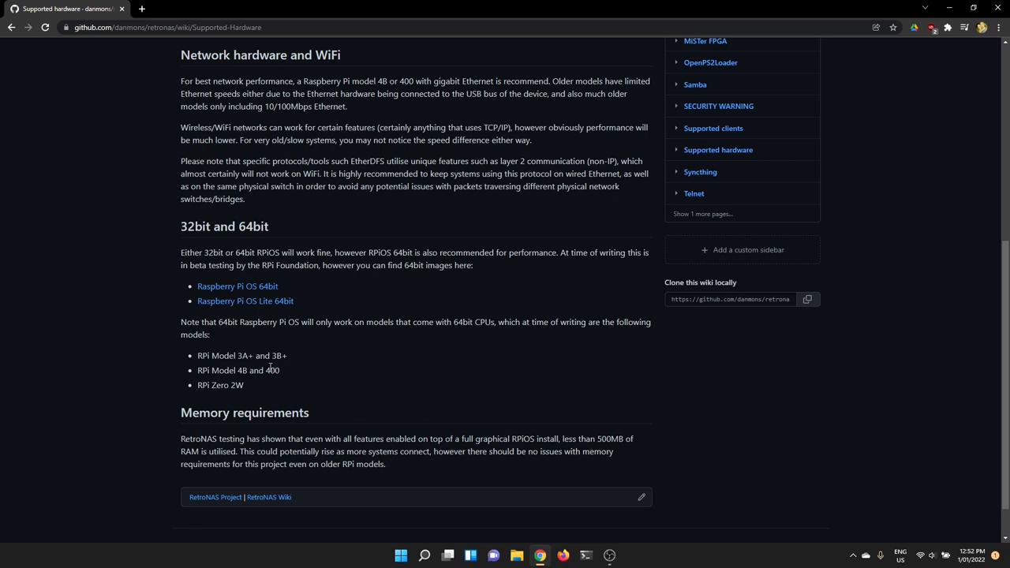
mouse_move(319, 381)
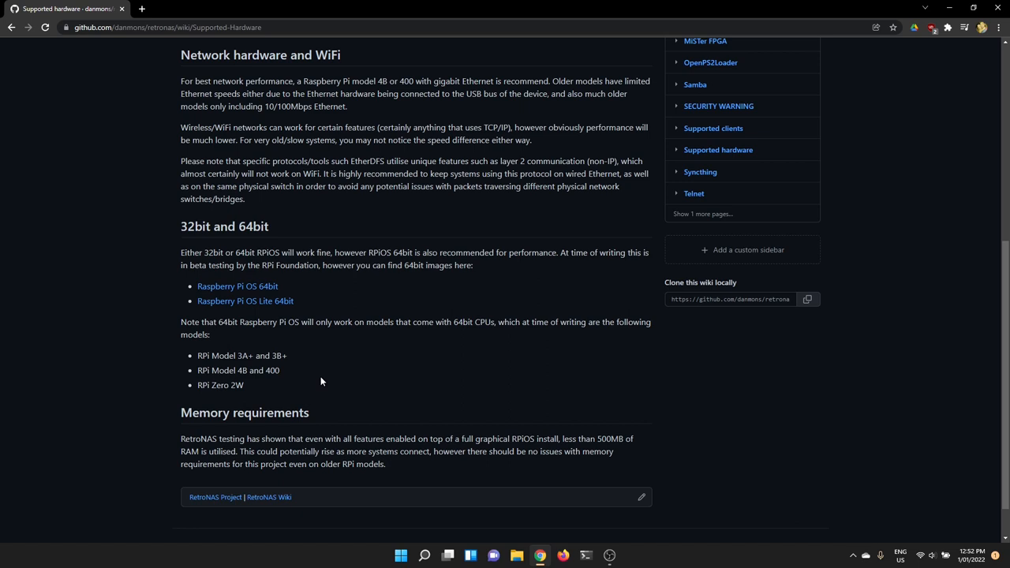
mouse_move(304, 370)
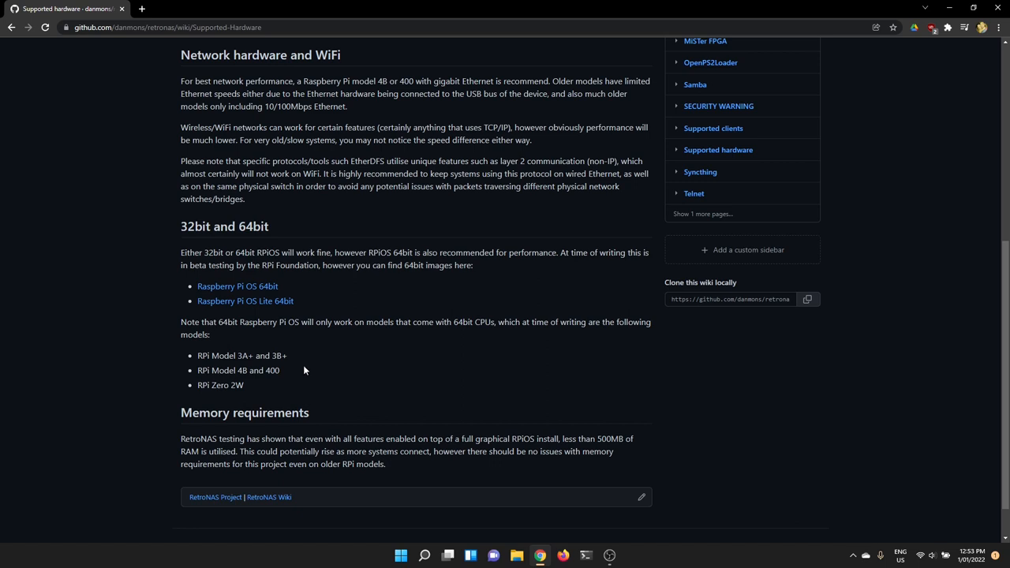
mouse_move(315, 376)
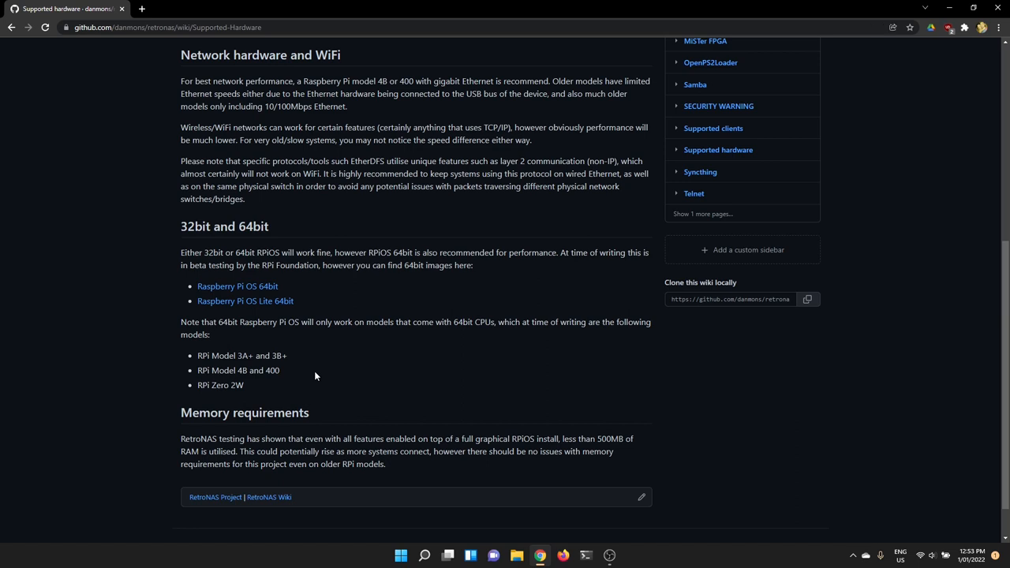
mouse_move(219, 371)
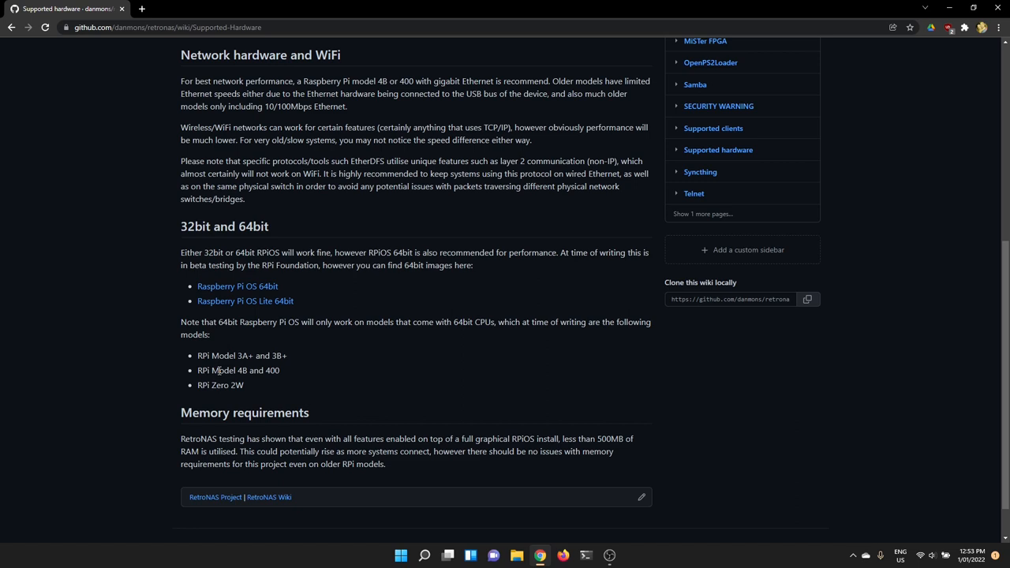
mouse_move(310, 373)
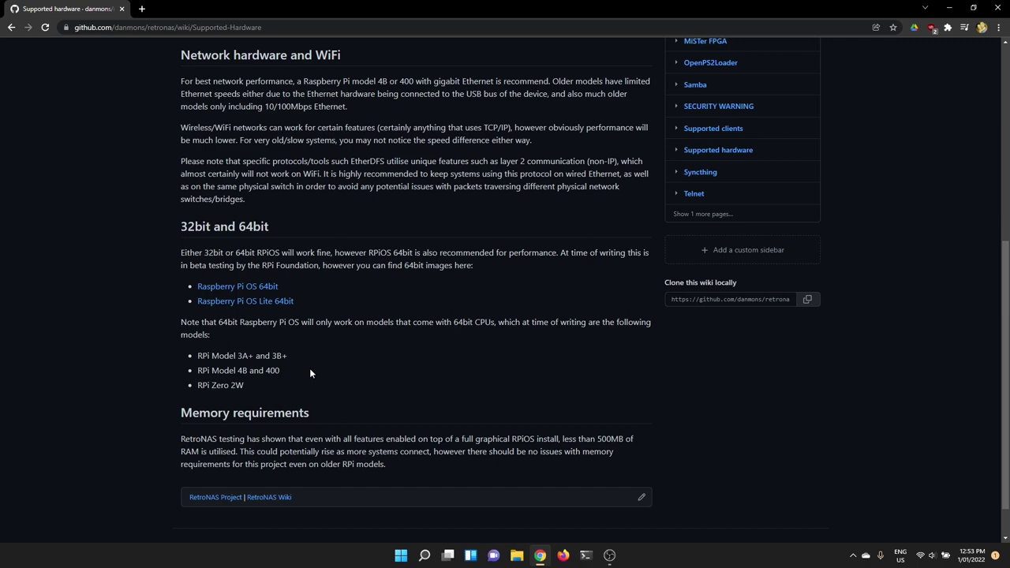
mouse_move(355, 365)
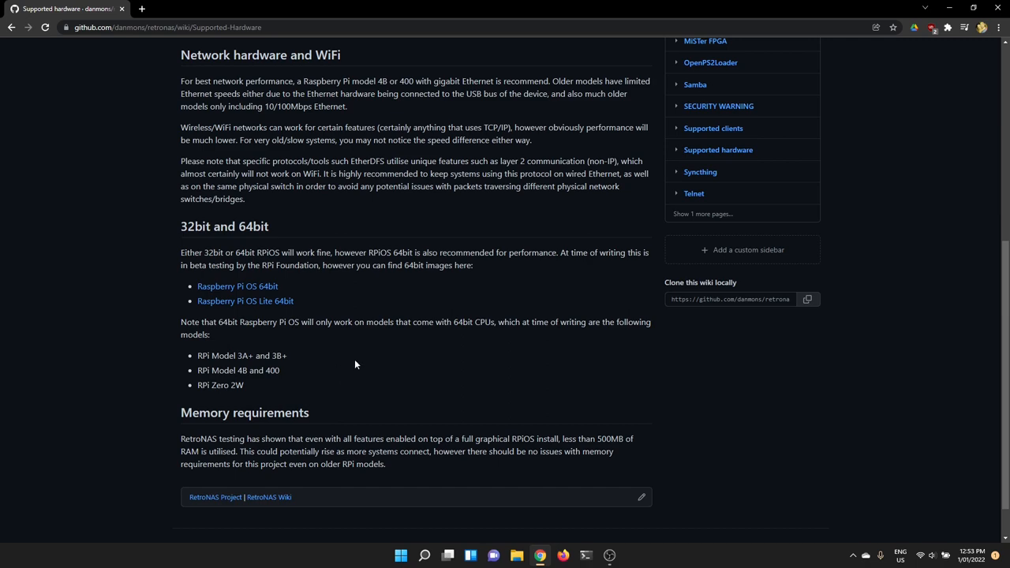
scroll("up", 3)
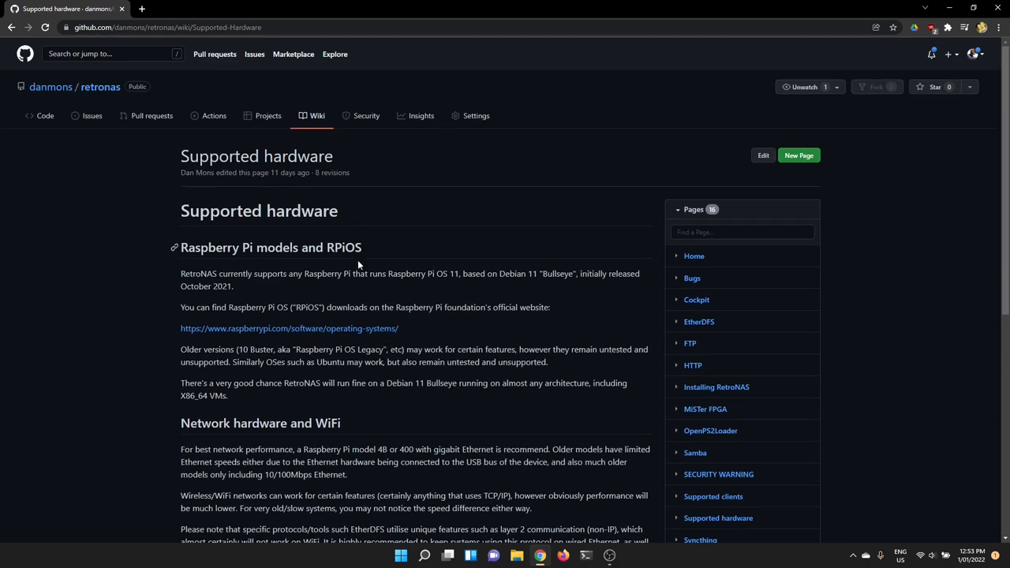
- From the wiki Home, open Installing RetroNAS and view its download and run commands
left_click(693, 256)
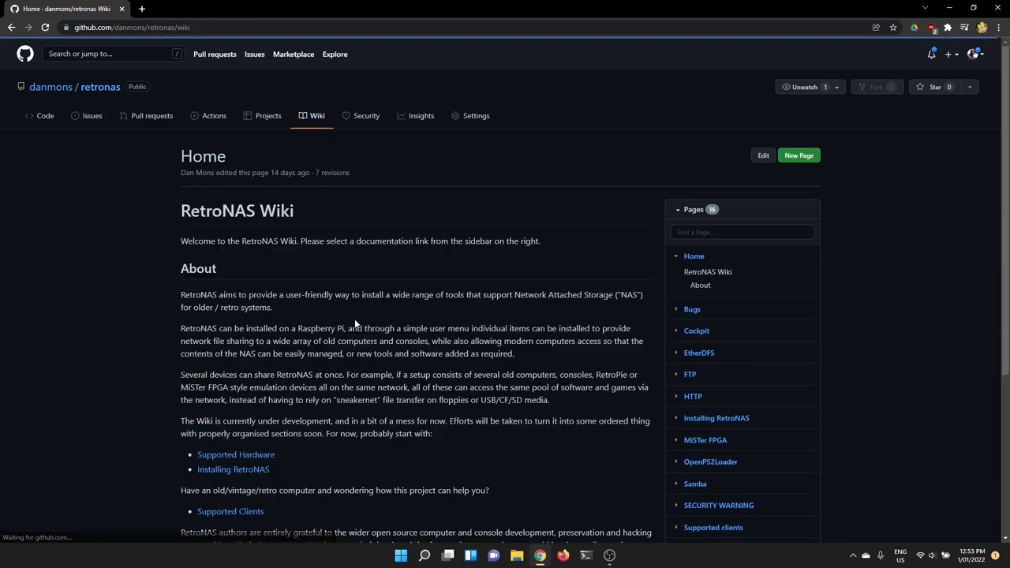
scroll("down", 3)
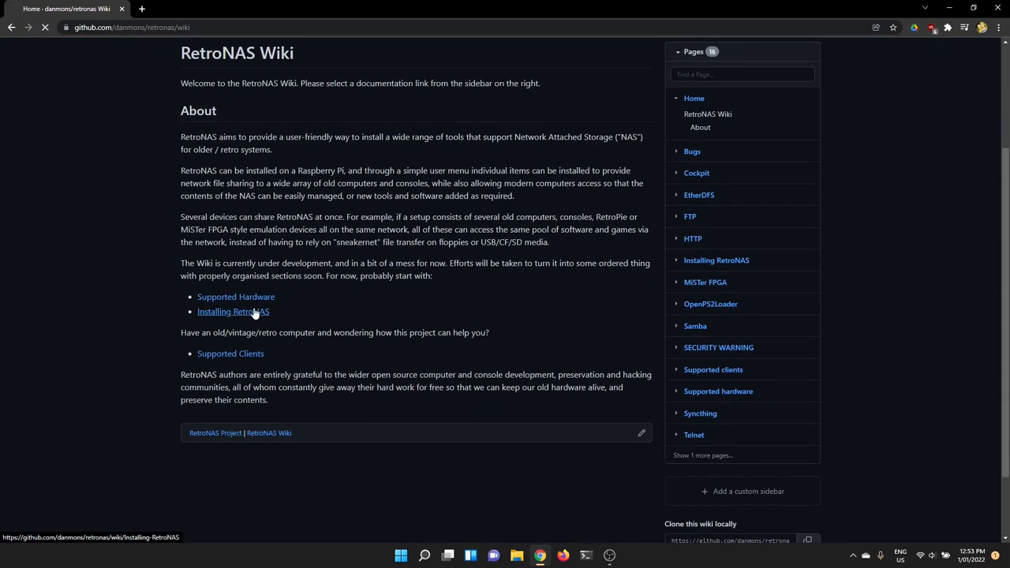
left_click(233, 310)
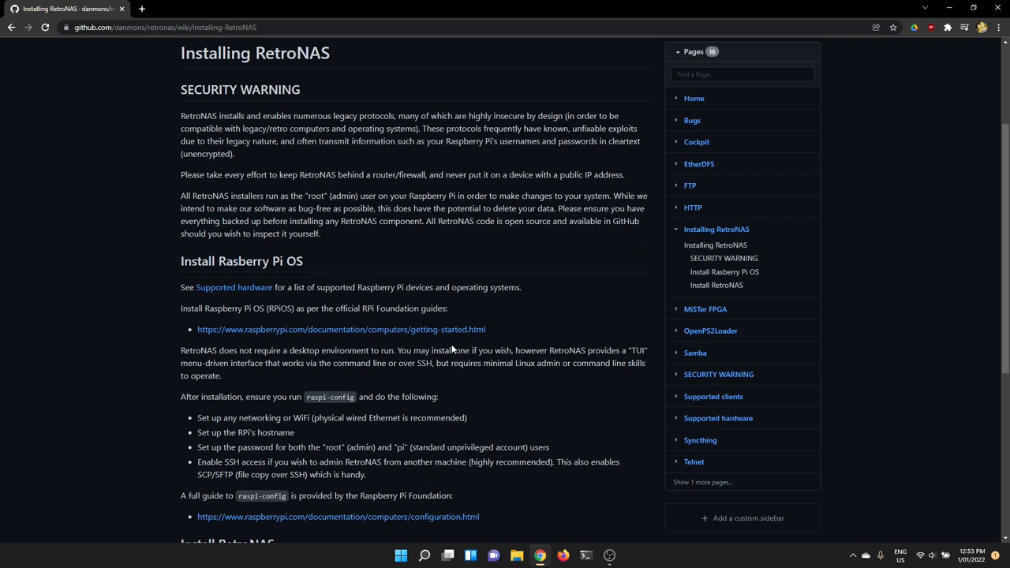
scroll("down", 3)
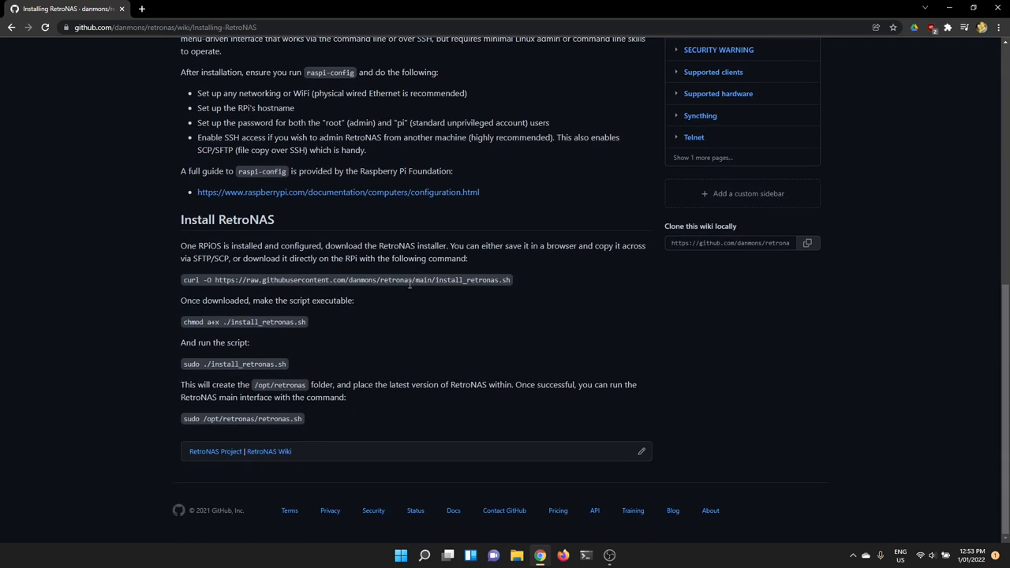
mouse_move(430, 316)
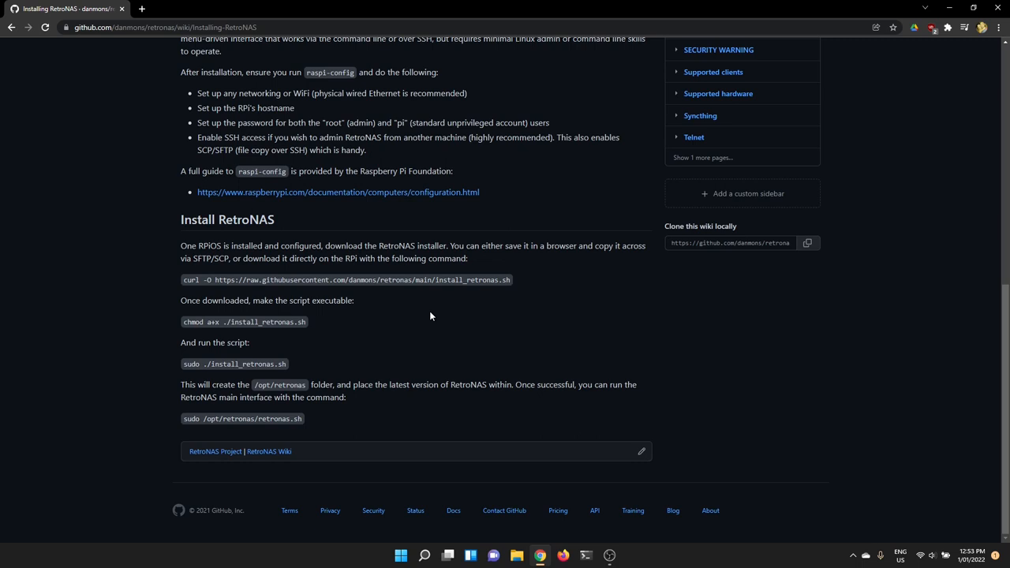
mouse_move(187, 294)
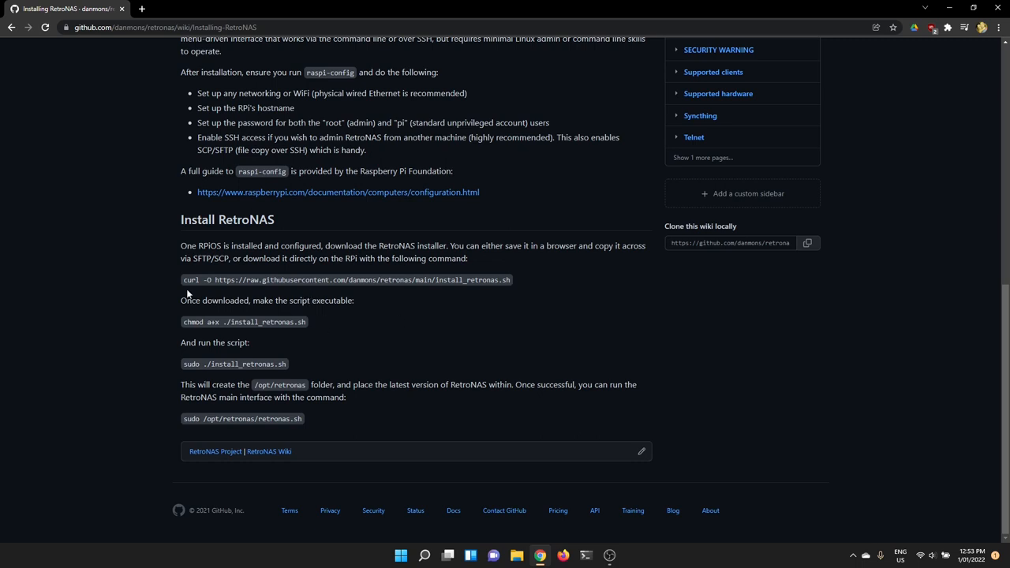
mouse_move(452, 297)
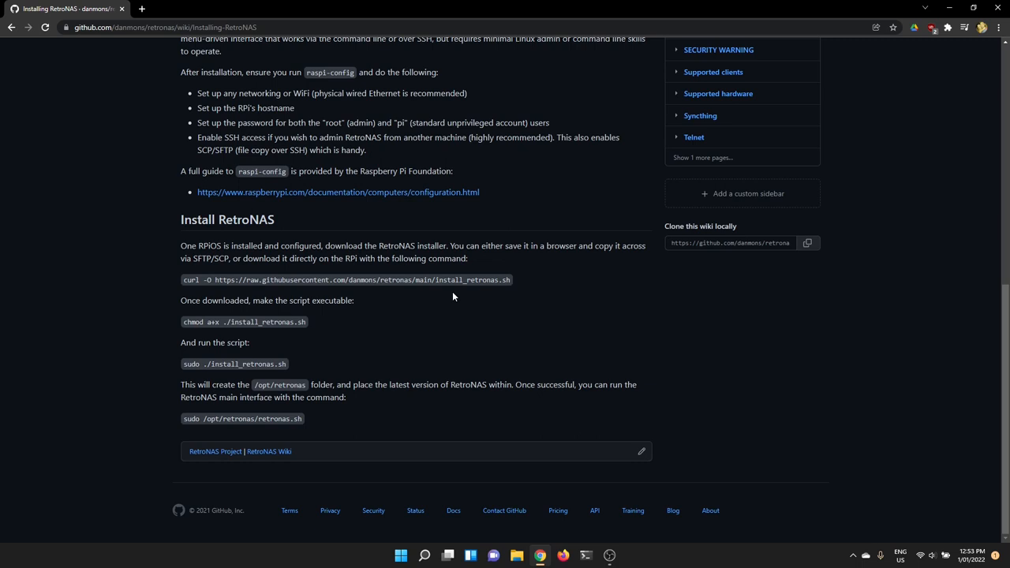
scroll("up", 3)
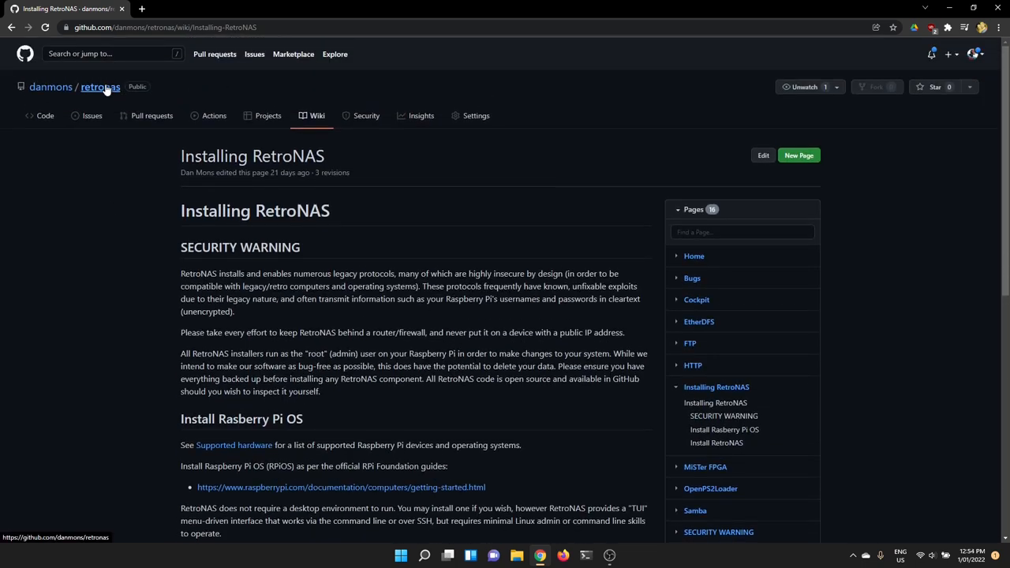
left_click(100, 86)
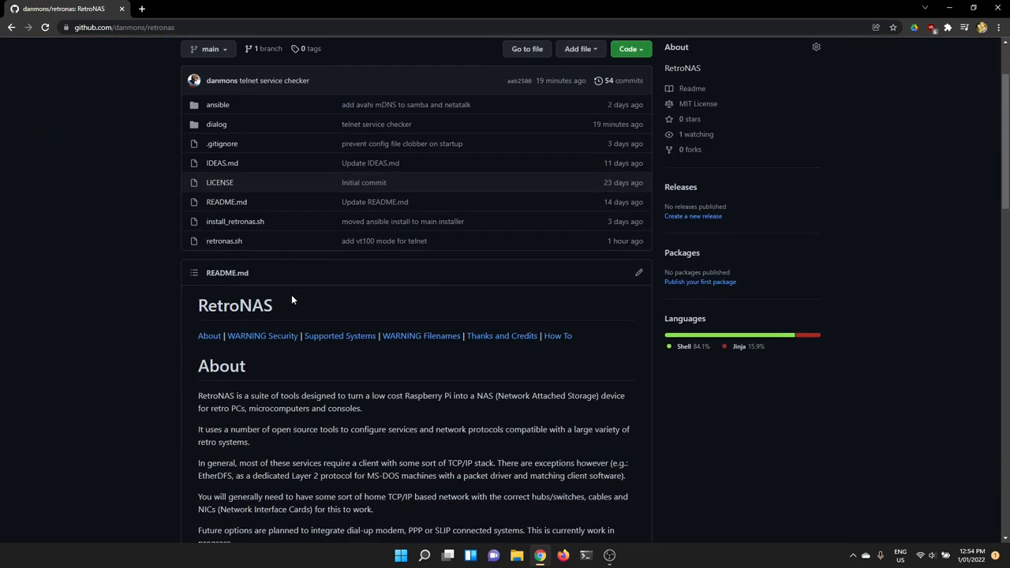
left_click(234, 221)
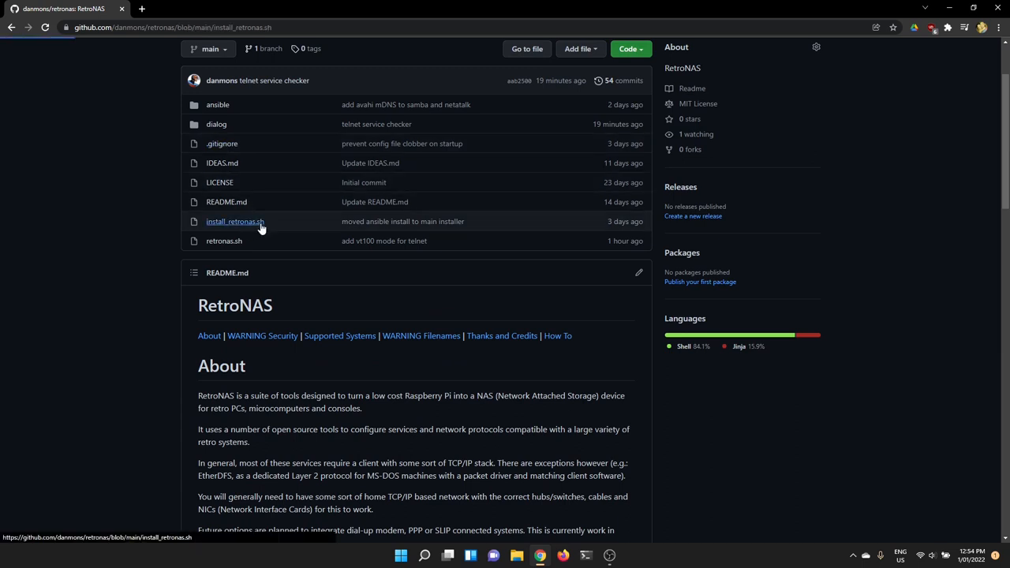
left_click(234, 222)
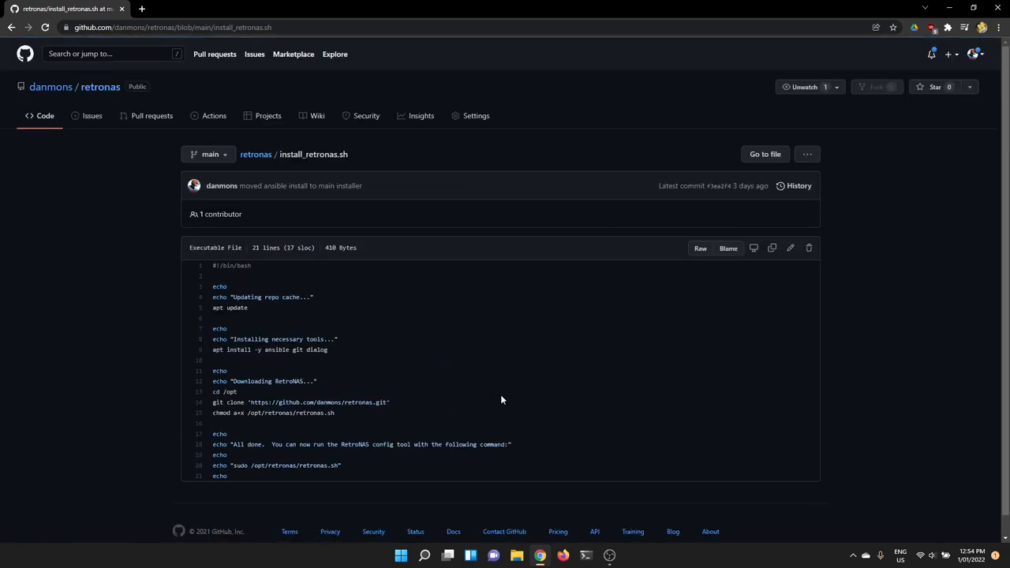
mouse_move(599, 415)
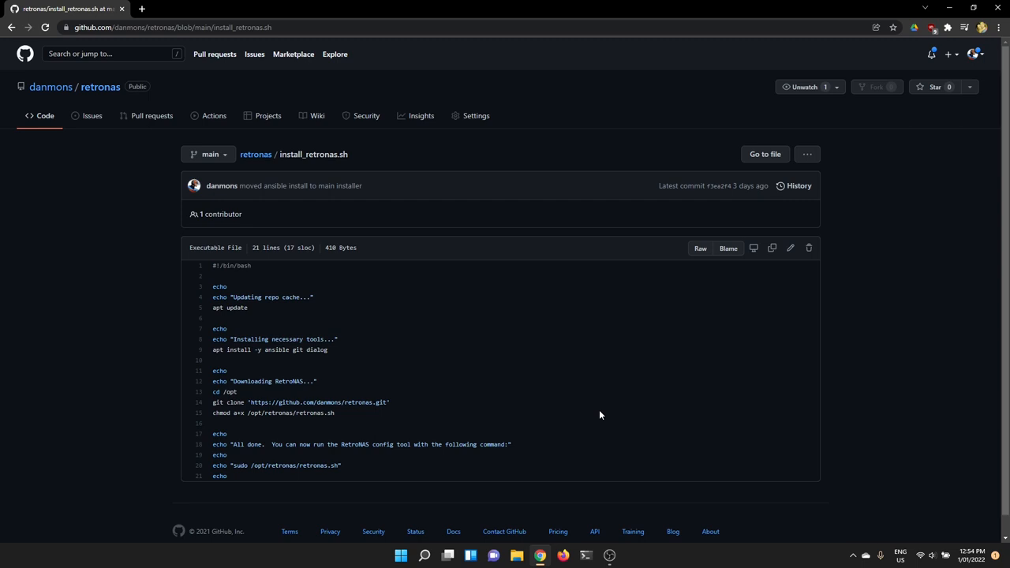
mouse_move(430, 203)
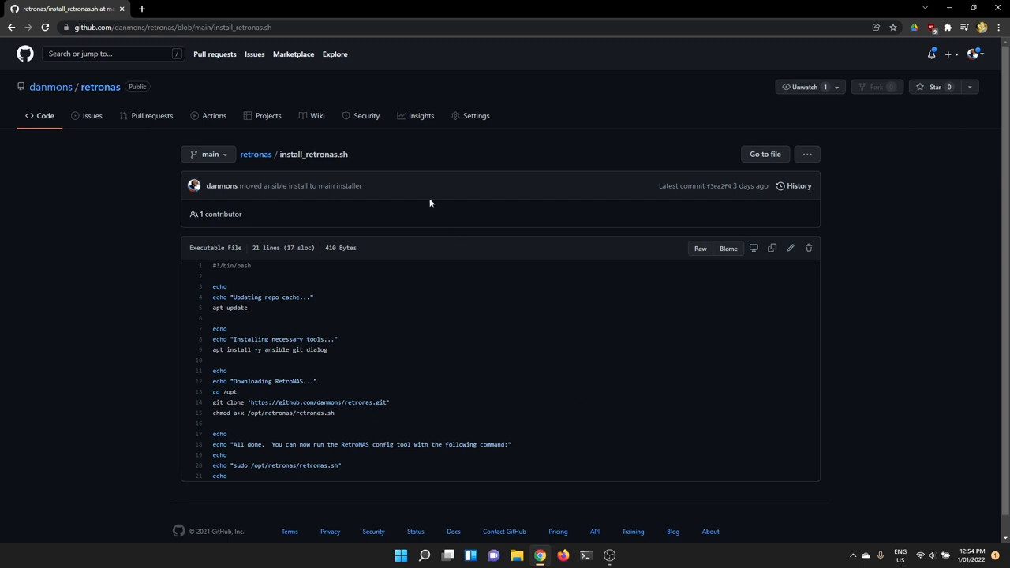
left_click(317, 115)
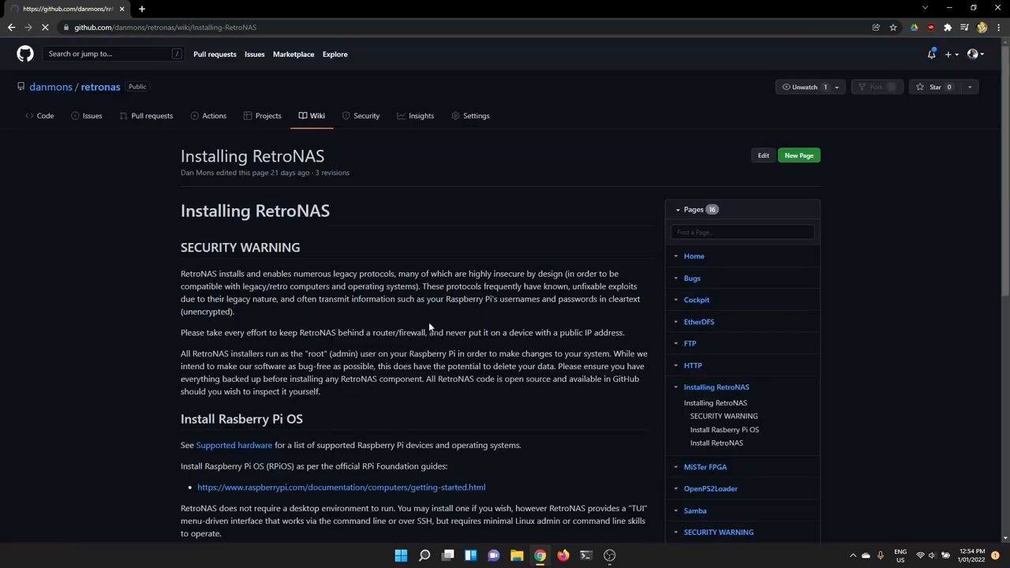
scroll("down", 3)
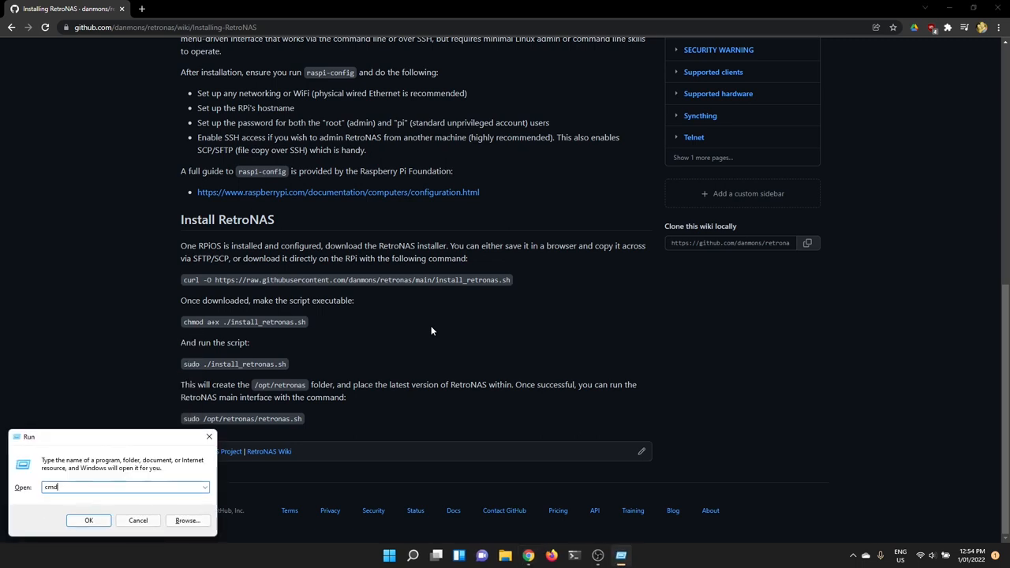
left_click(89, 520)
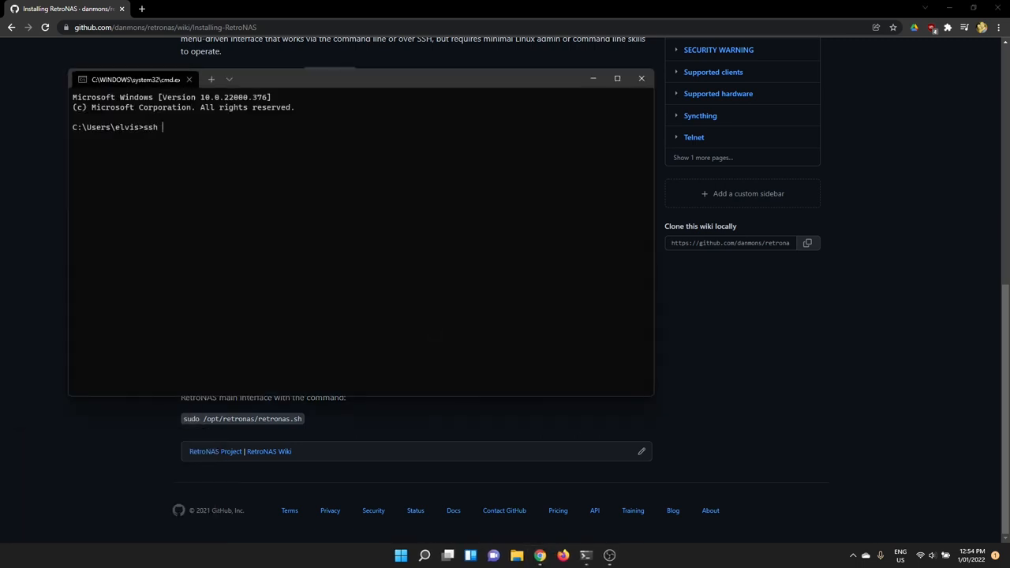
type("pi@192.168.3.200")
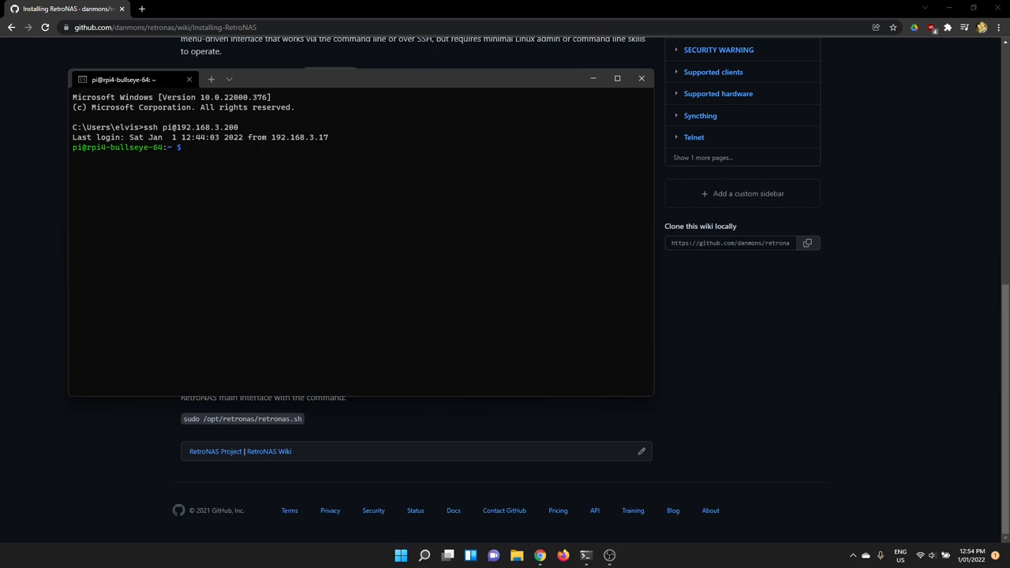
mouse_move(276, 429)
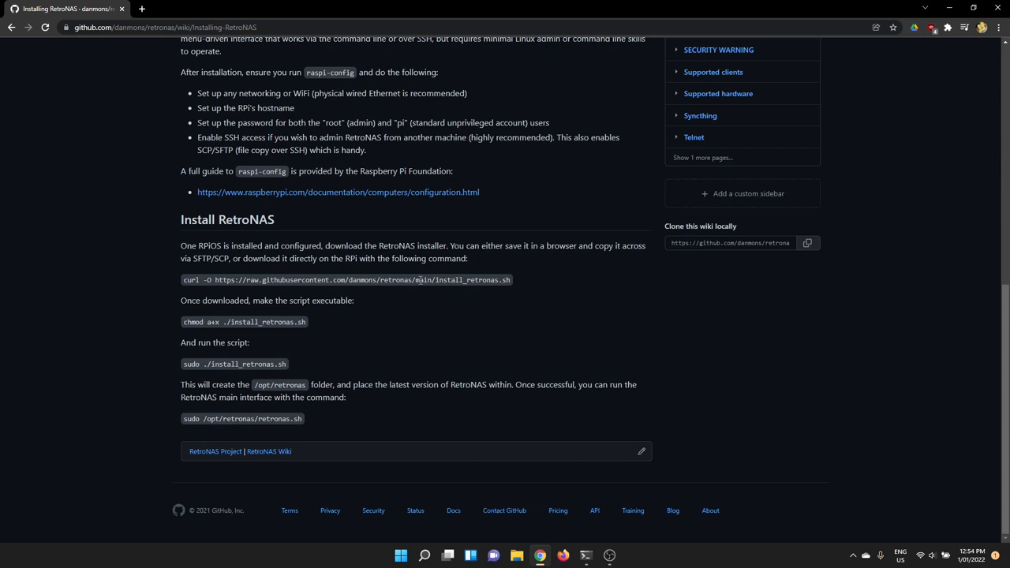
- Run the pasted curl download, then confirm install_retronas.sh with ls -la
right_click(420, 280)
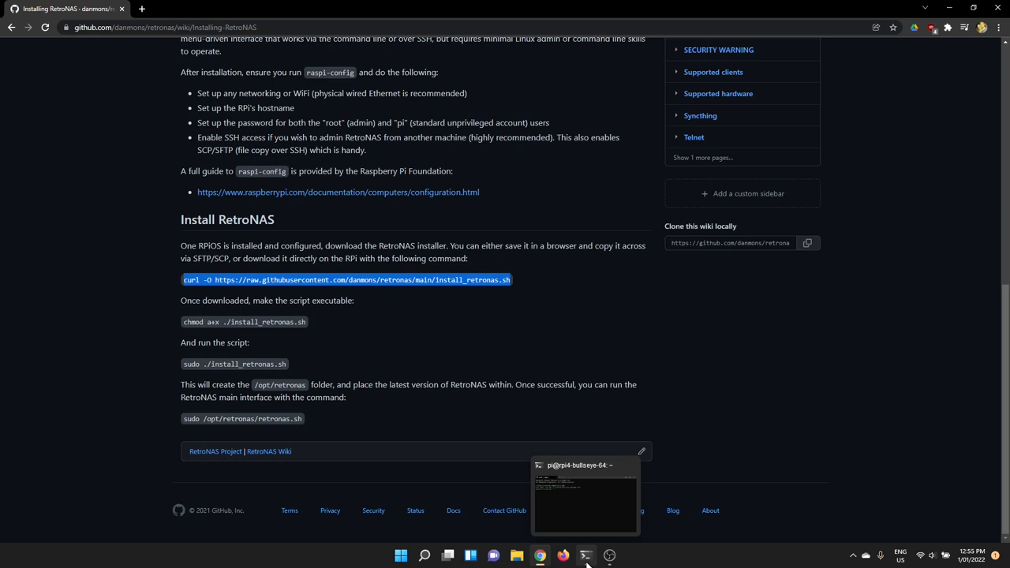
left_click(583, 489)
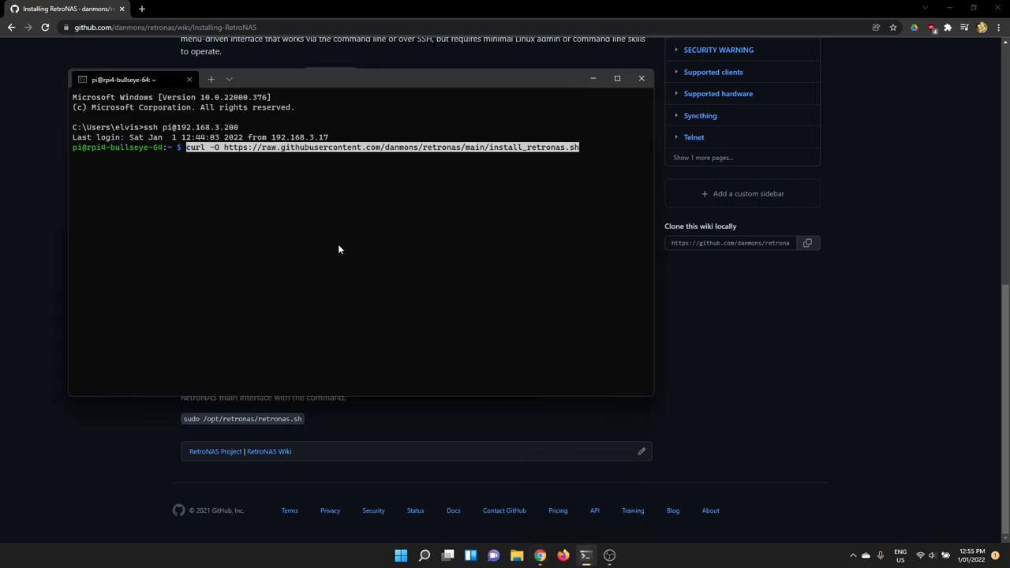
key("Return")
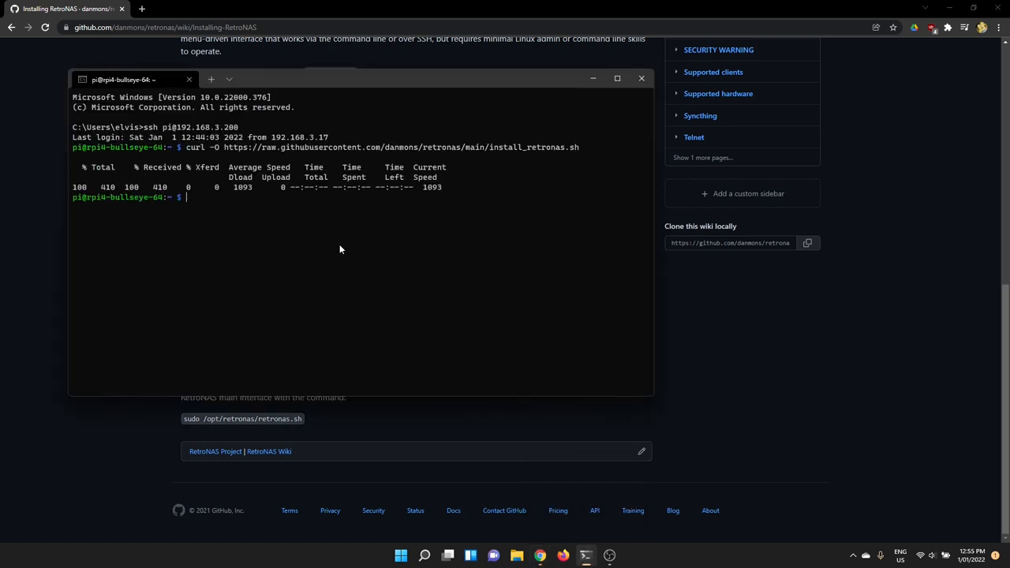
type("ls -la")
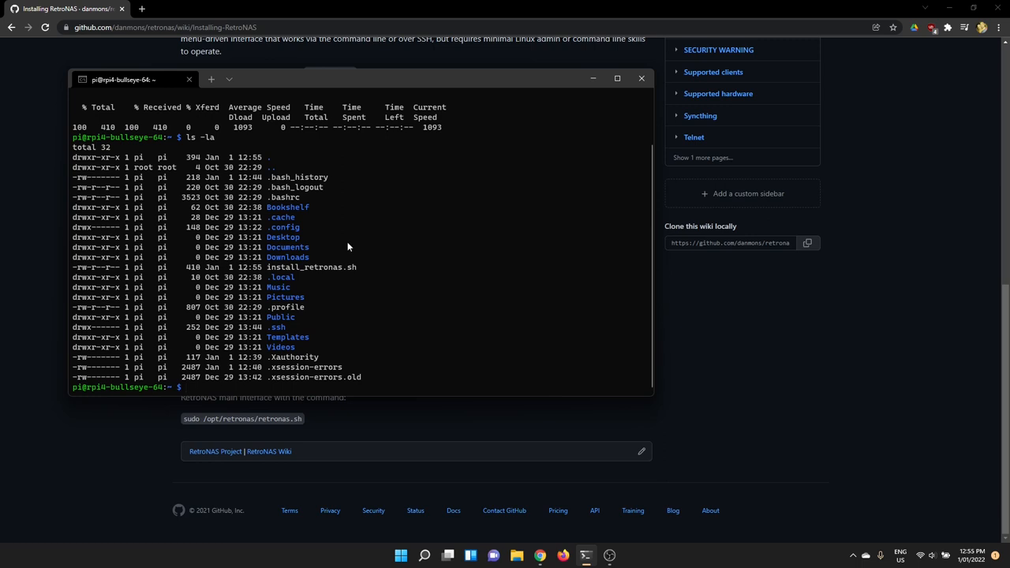
double_click(311, 266)
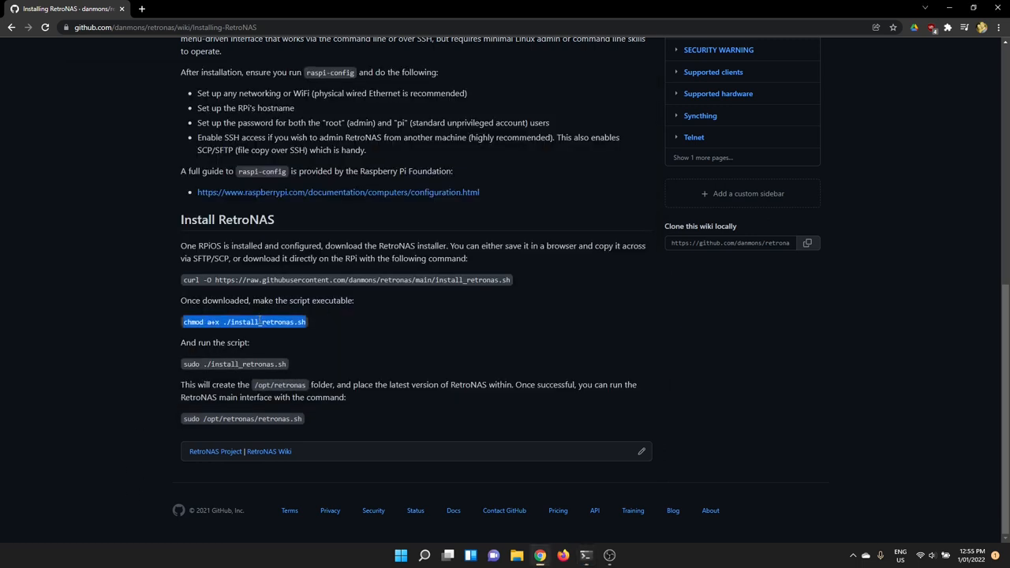
- Type chmod a+x install_retronas.sh at the Pi's shell prompt
left_click(304, 331)
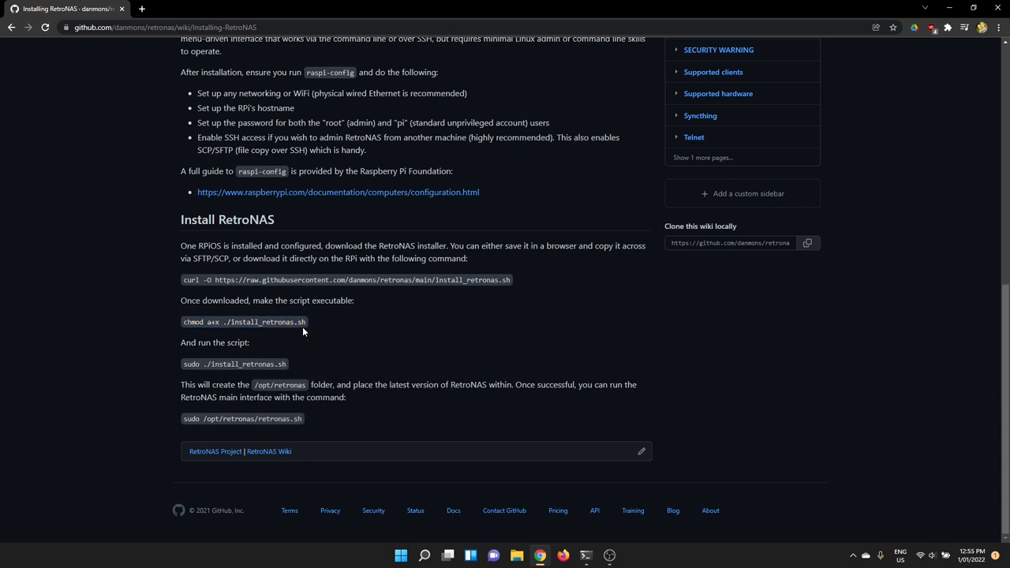
left_click(585, 556)
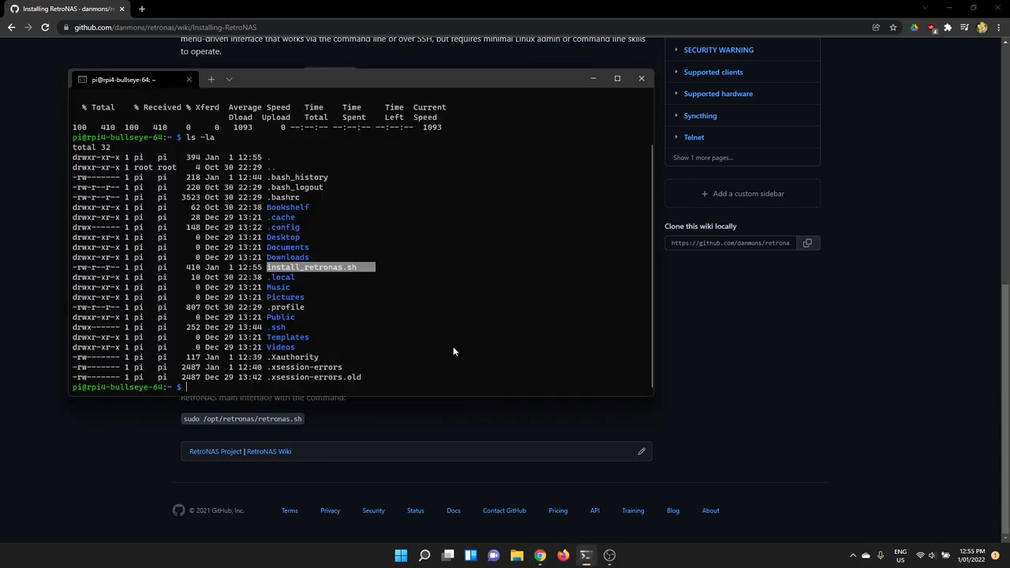
type("install_retronas.sh^C")
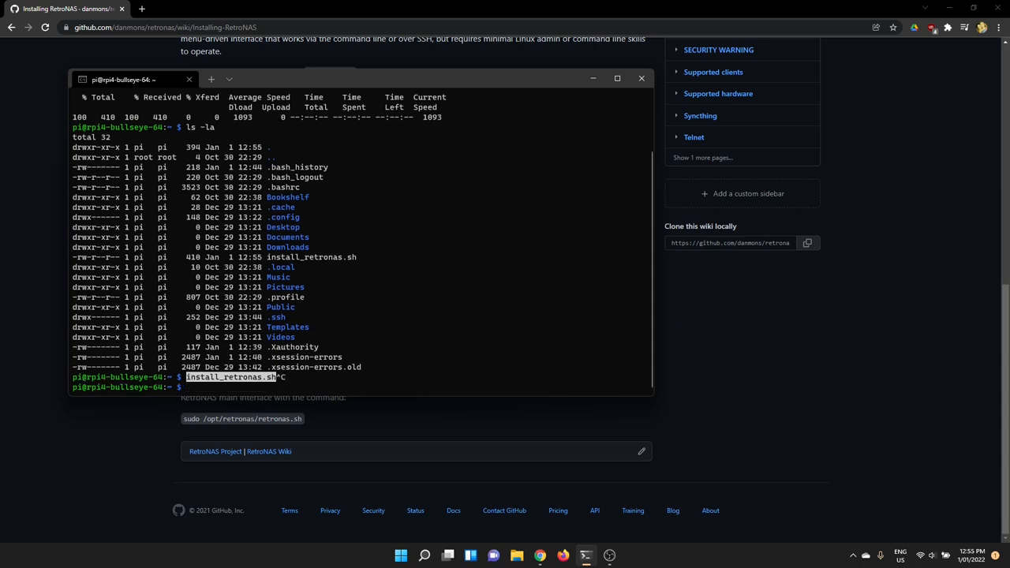
type("chmod a+x")
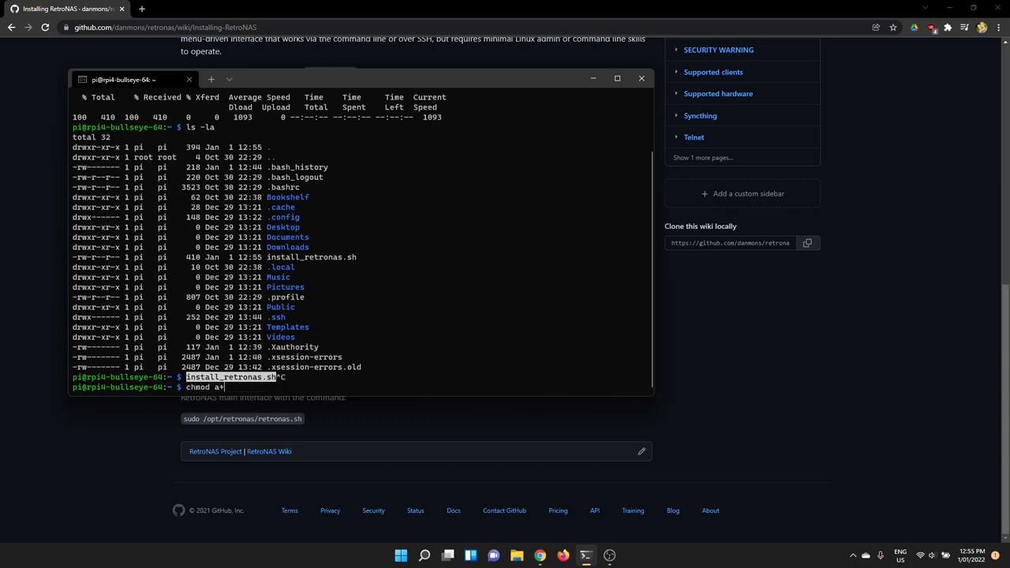
type("x install_retronas.sh")
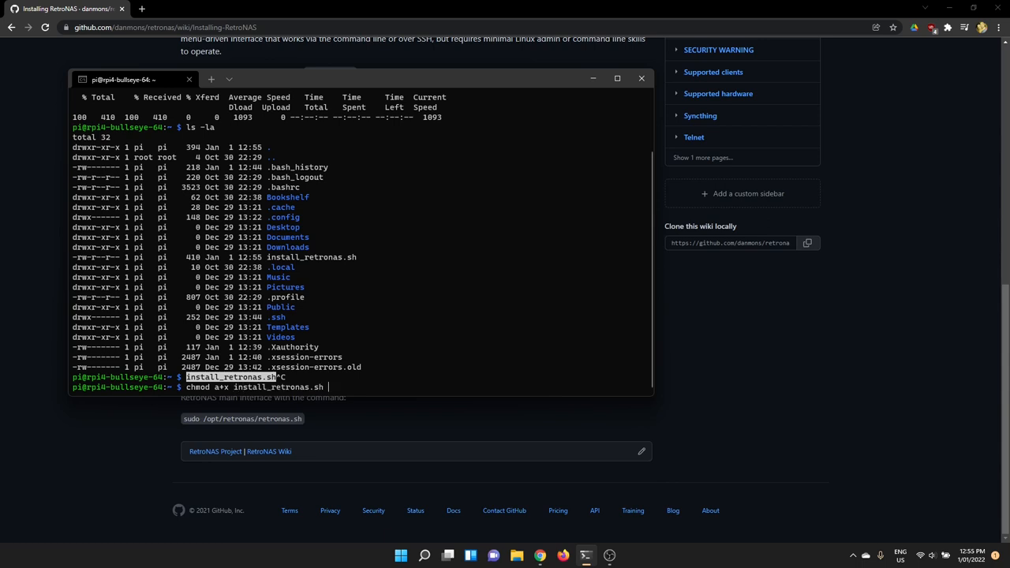
- Enter sudo ./install_retronas.sh at the Pi's prompt
type("sudo")
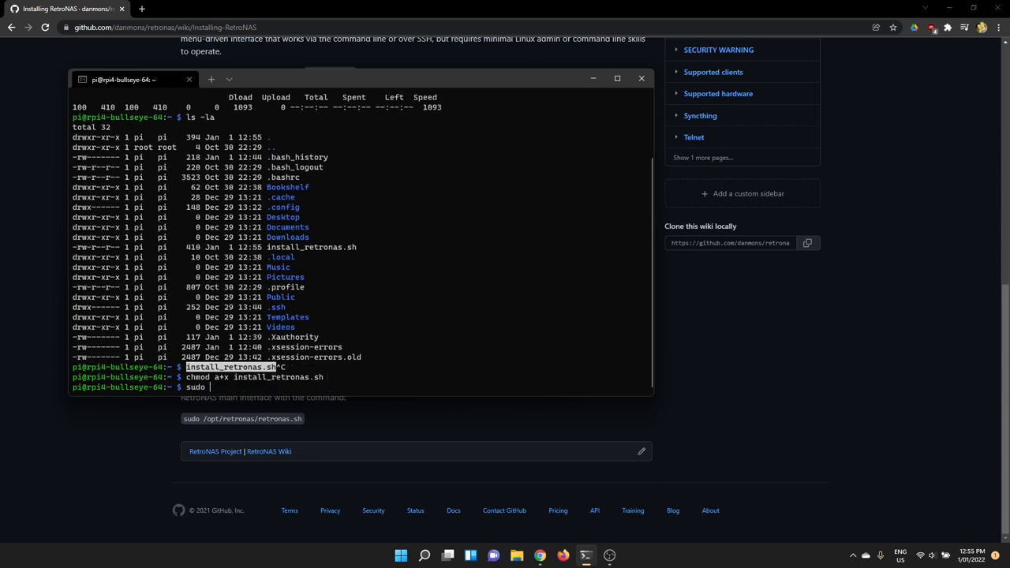
type("./install_retronas.sh")
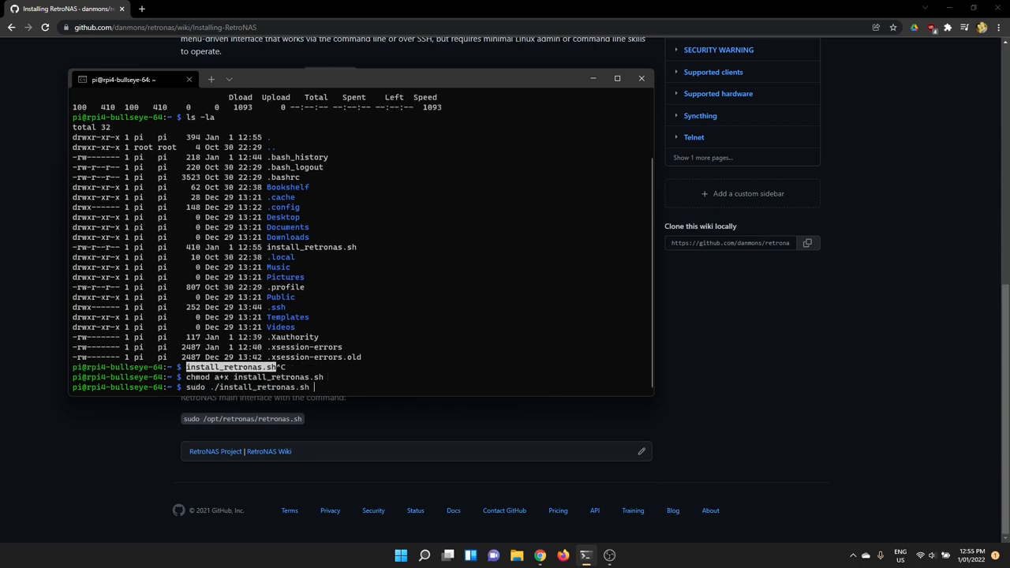
mouse_move(205, 387)
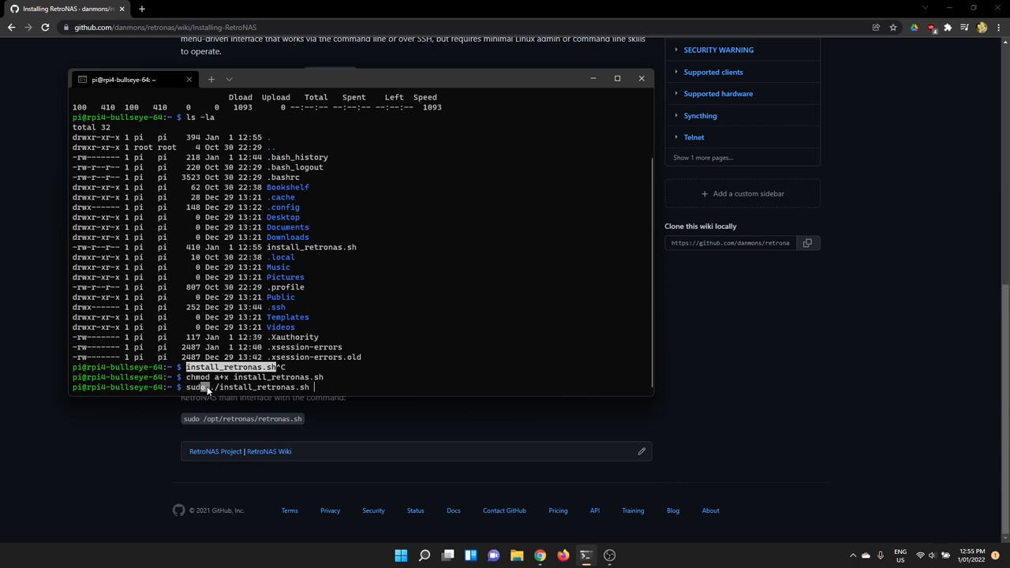
mouse_move(379, 379)
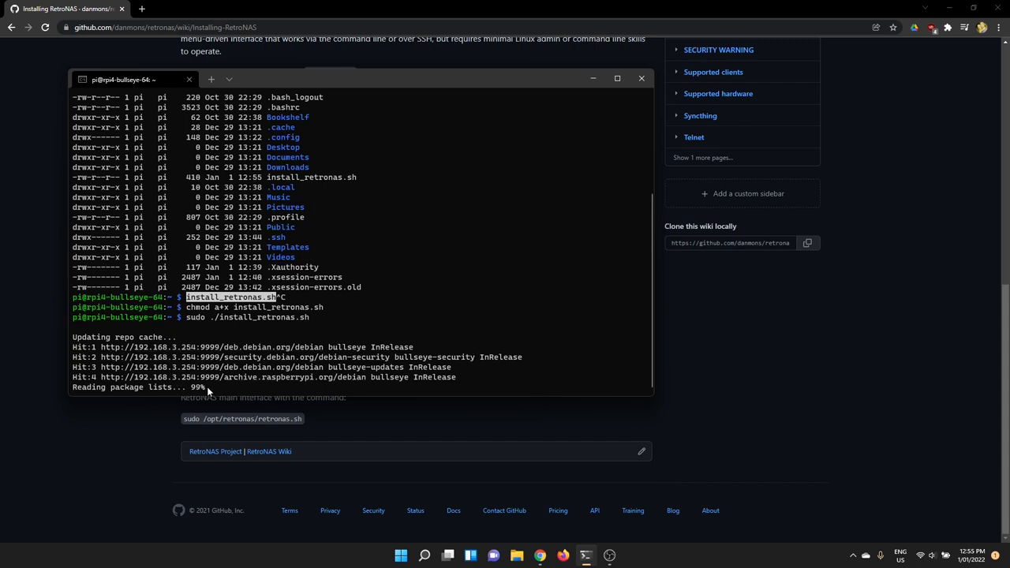
mouse_move(576, 369)
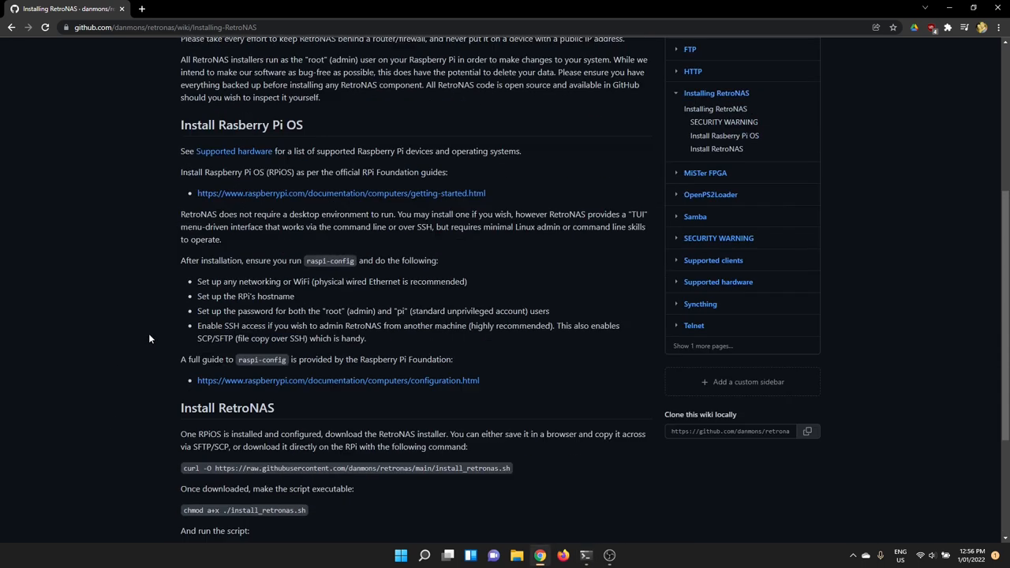
- Browse the repository's ansible folder and open the Telnet installer playbook
scroll("up", 3)
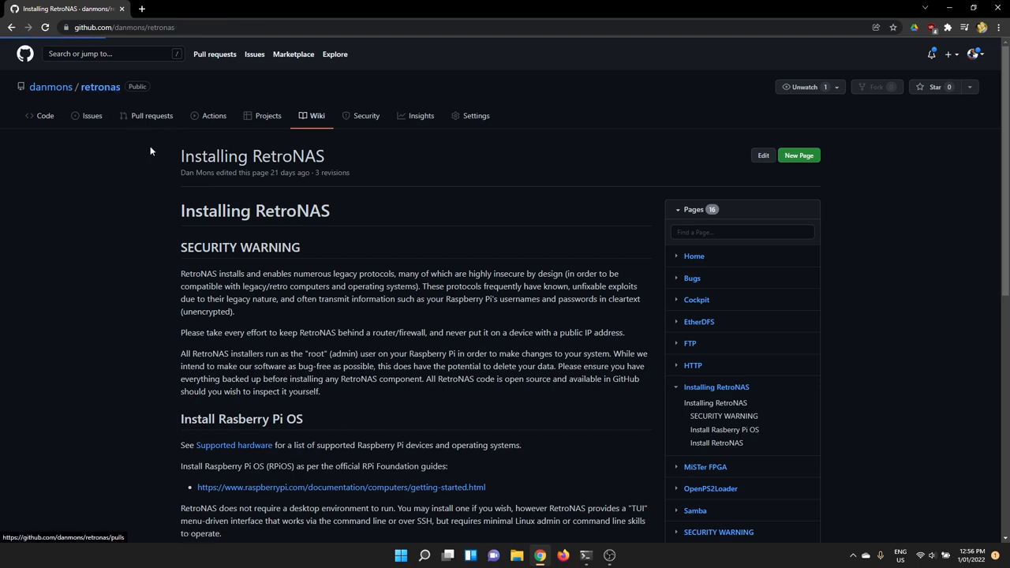
left_click(45, 115)
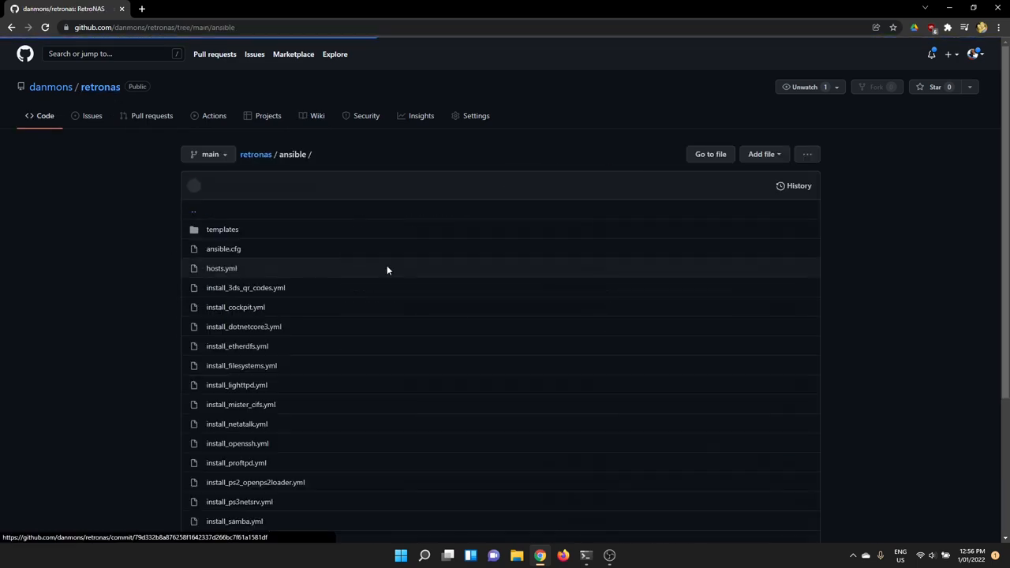
scroll("down", 3)
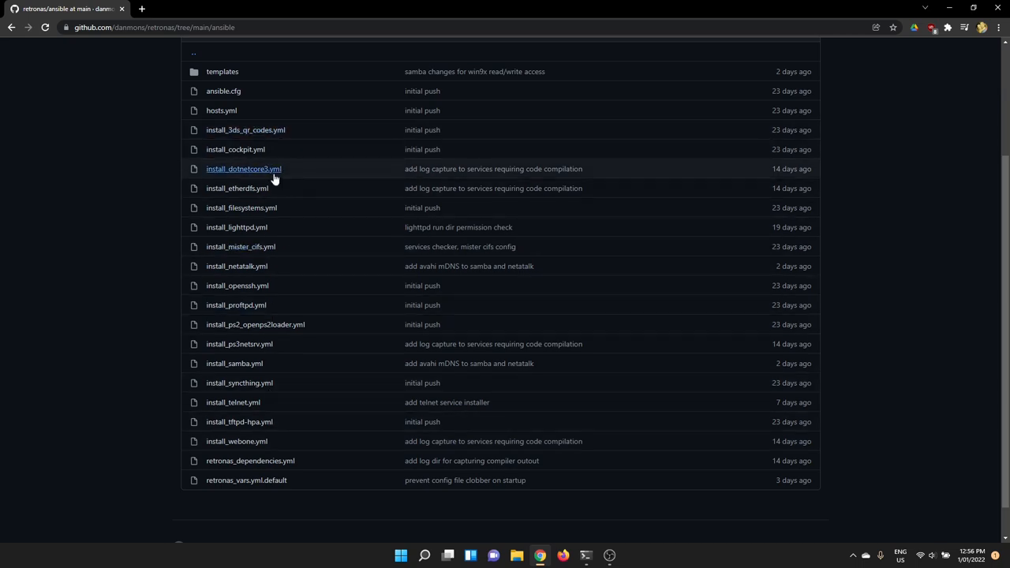
mouse_move(308, 387)
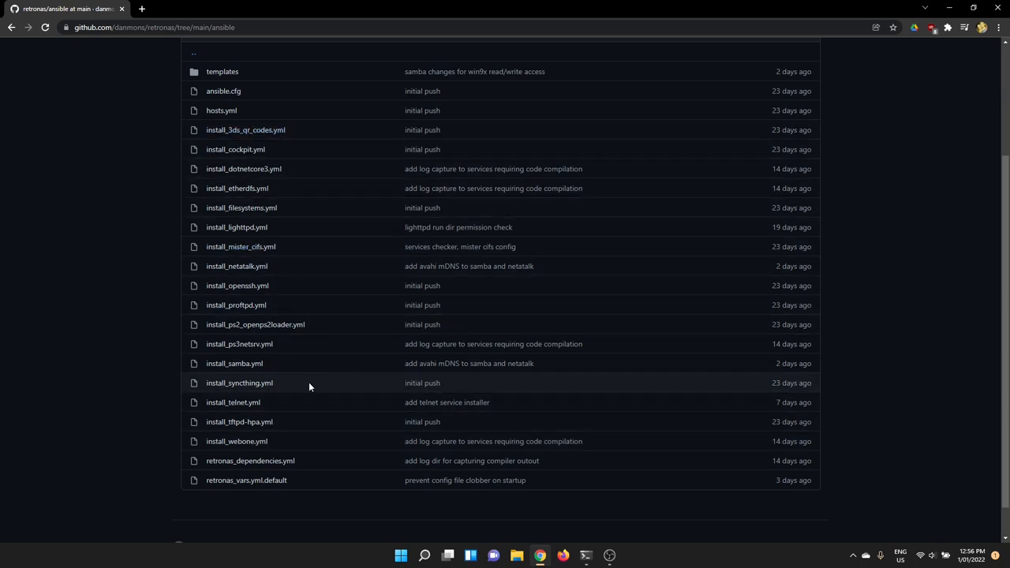
left_click(233, 403)
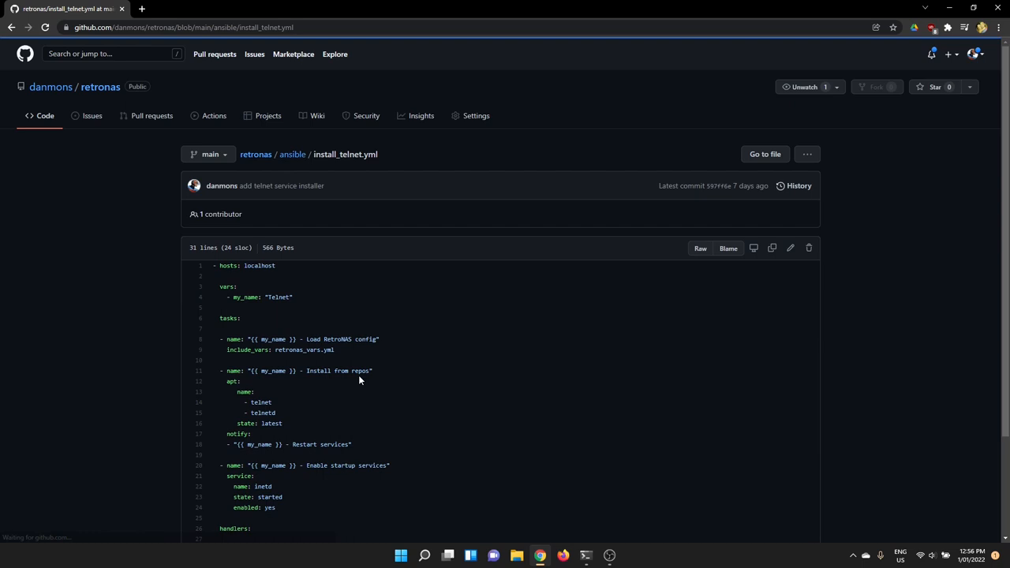
scroll("down", 3)
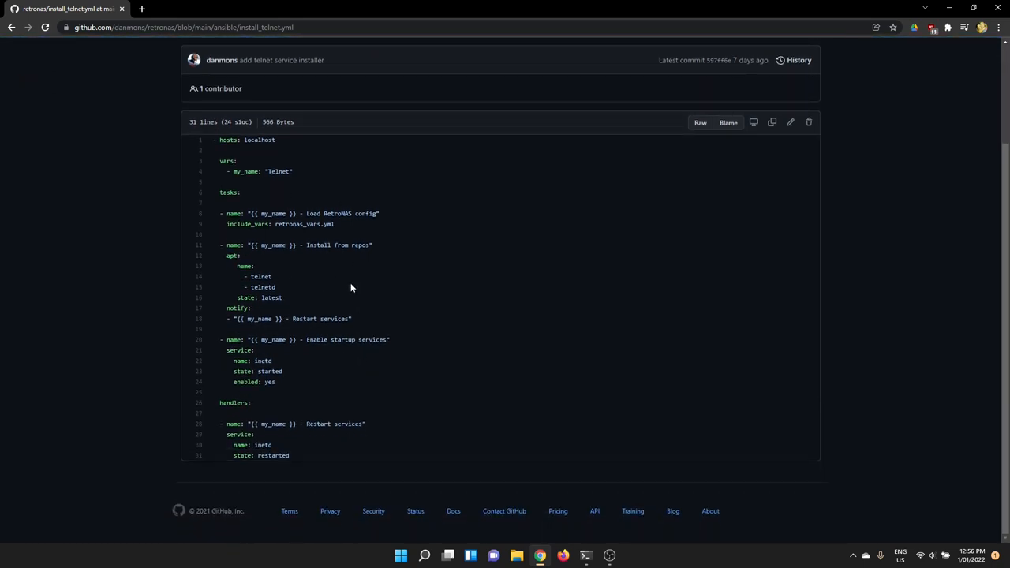
- Open the RetroNAS wiki home, then view the finished install in the terminal
scroll("up", 3)
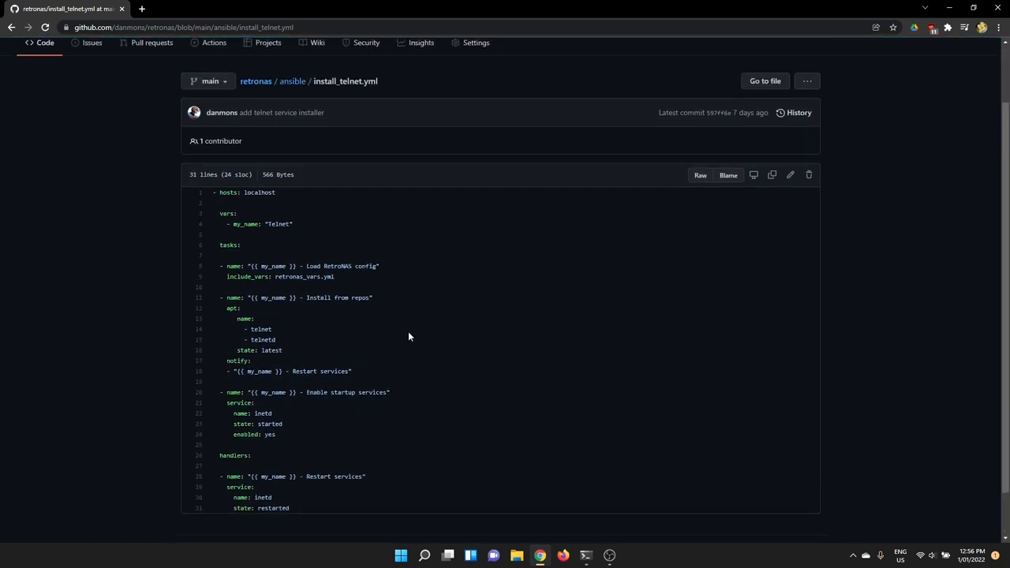
scroll("up", 3)
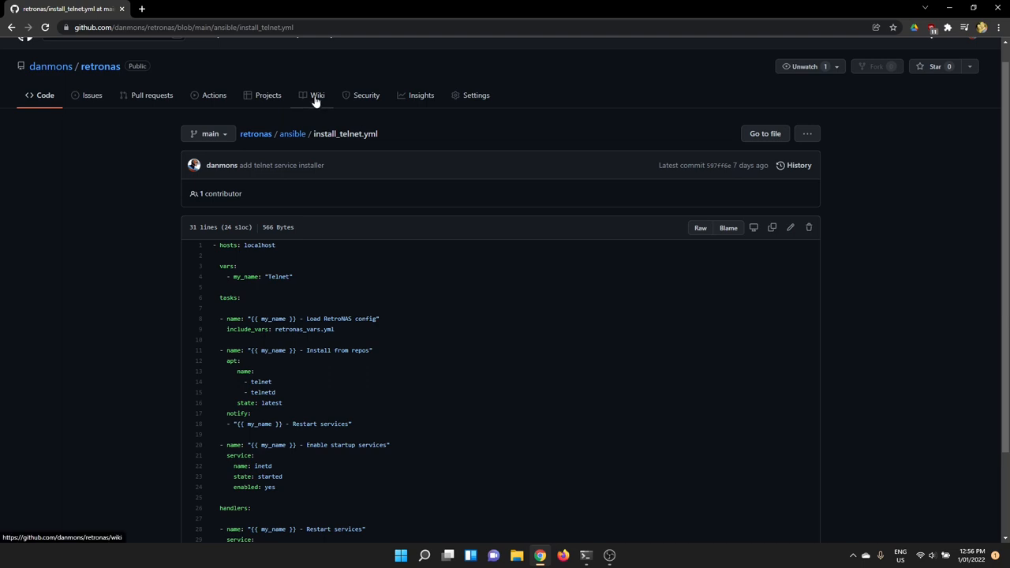
left_click(317, 95)
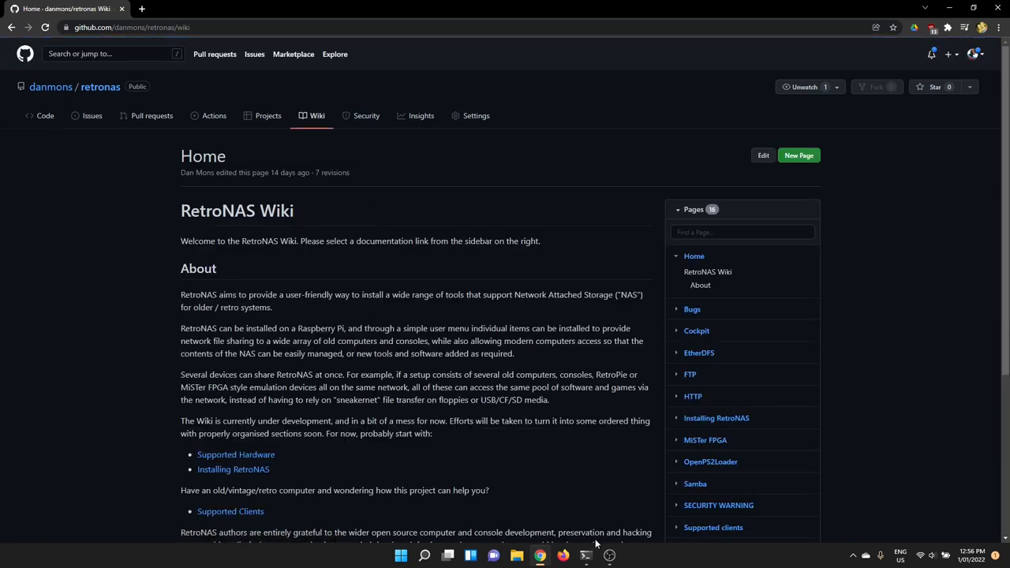
left_click(586, 555)
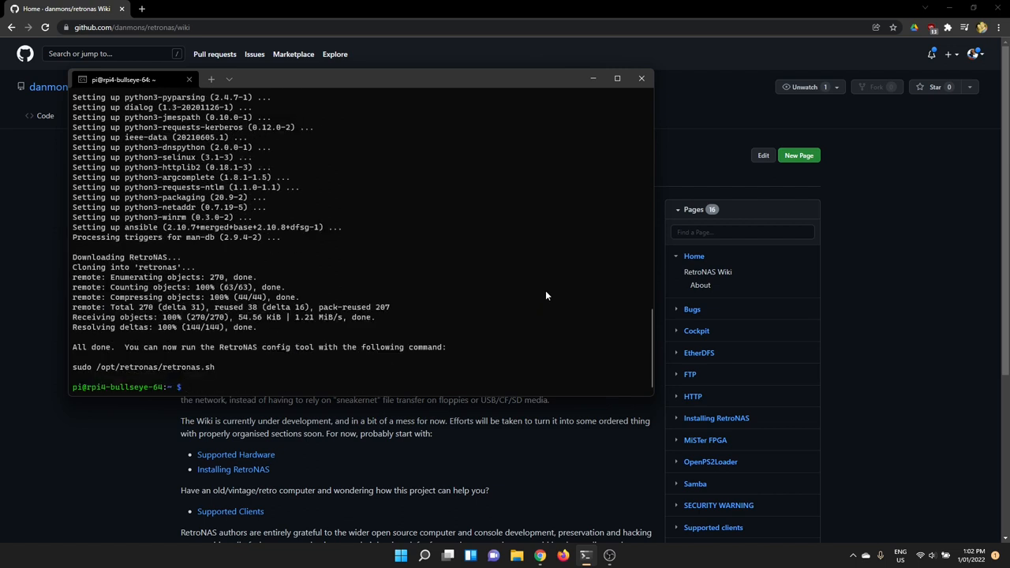
- Run sudo /opt/retronas/retronas.sh on the Pi
type("sudo /opt/retronas/re")
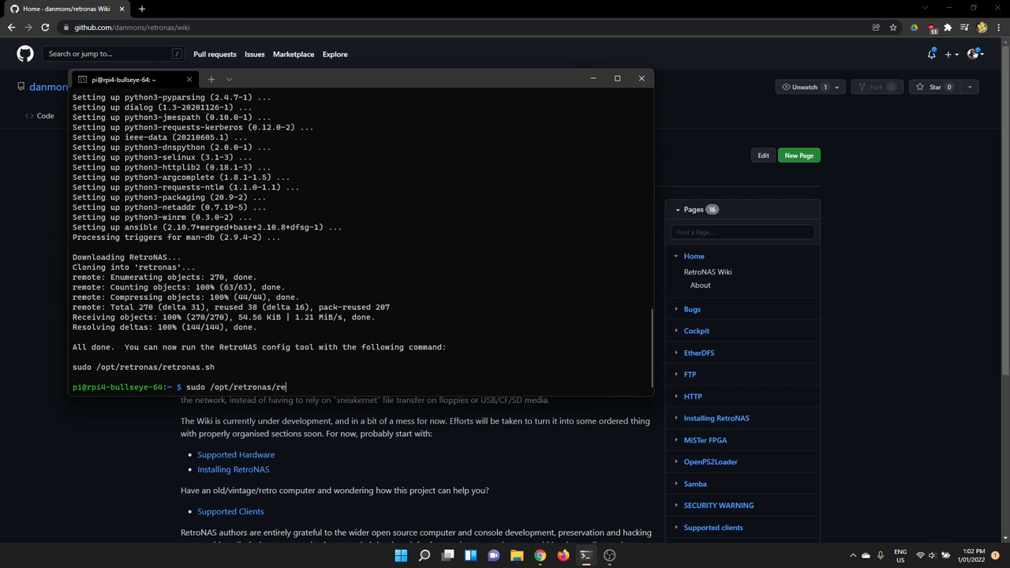
type("tronas.sh")
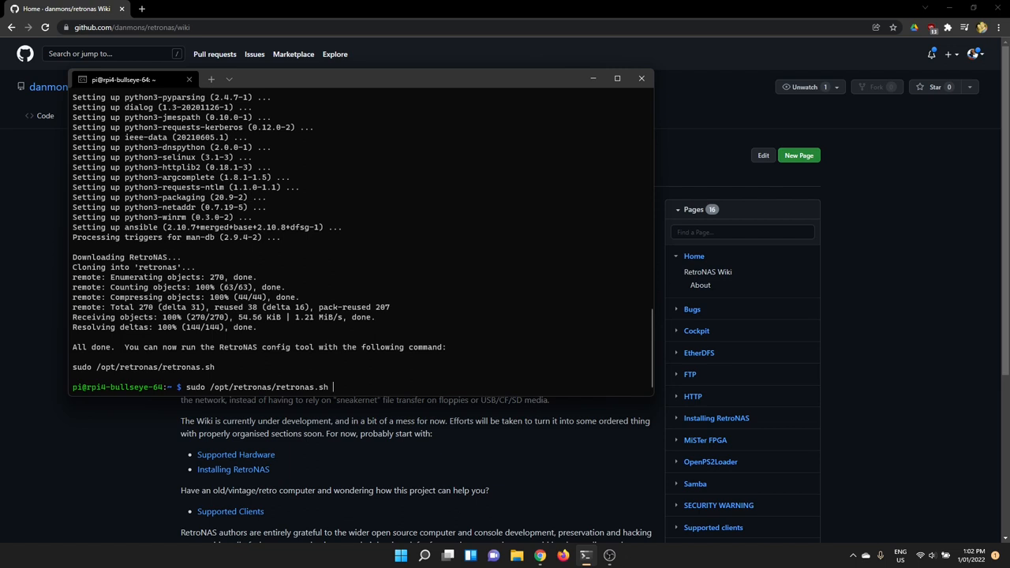
key("Return")
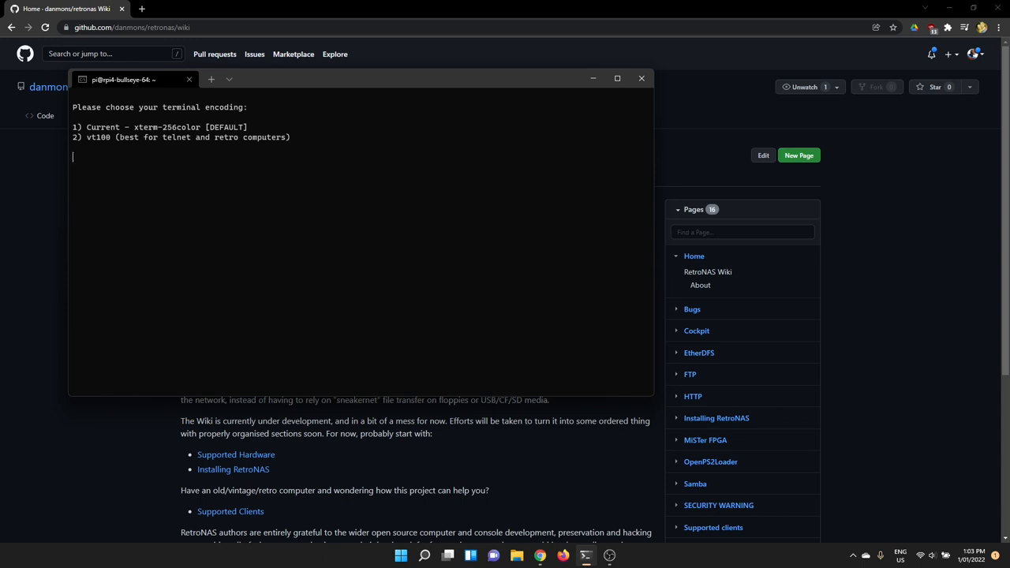
- Choose option 1, xterm-256color, at the encoding prompt
type("1")
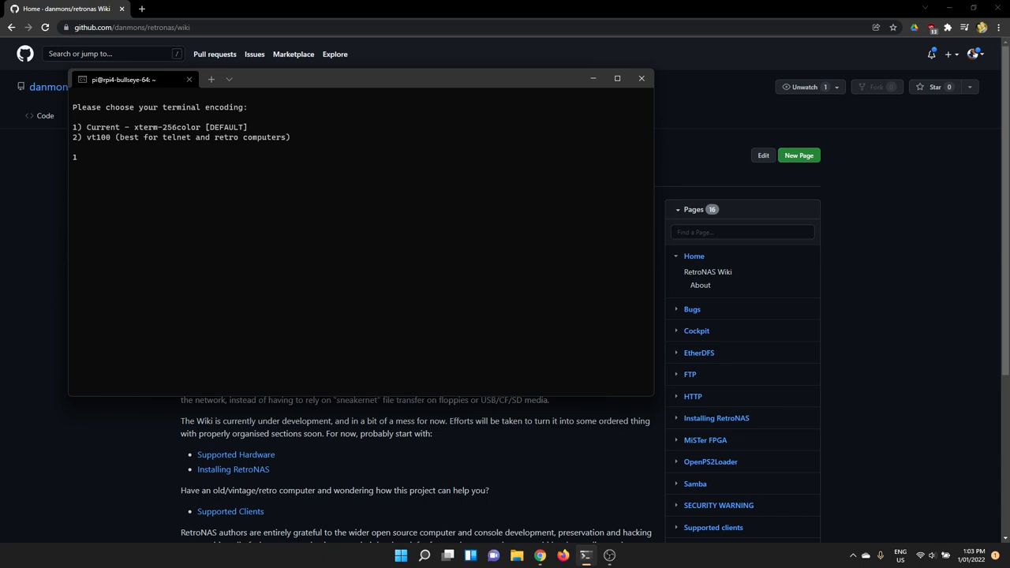
key("Return")
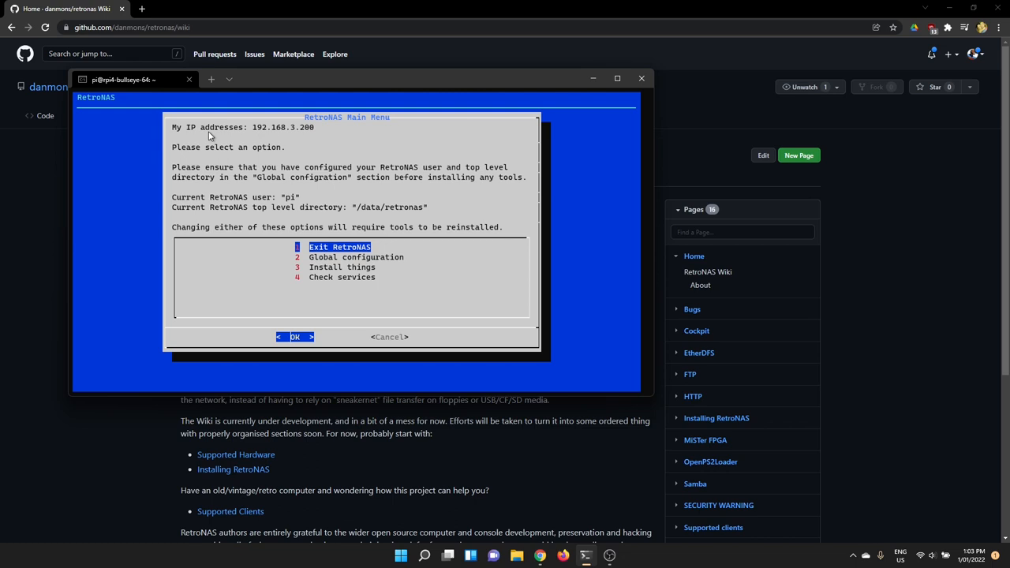
mouse_move(298, 135)
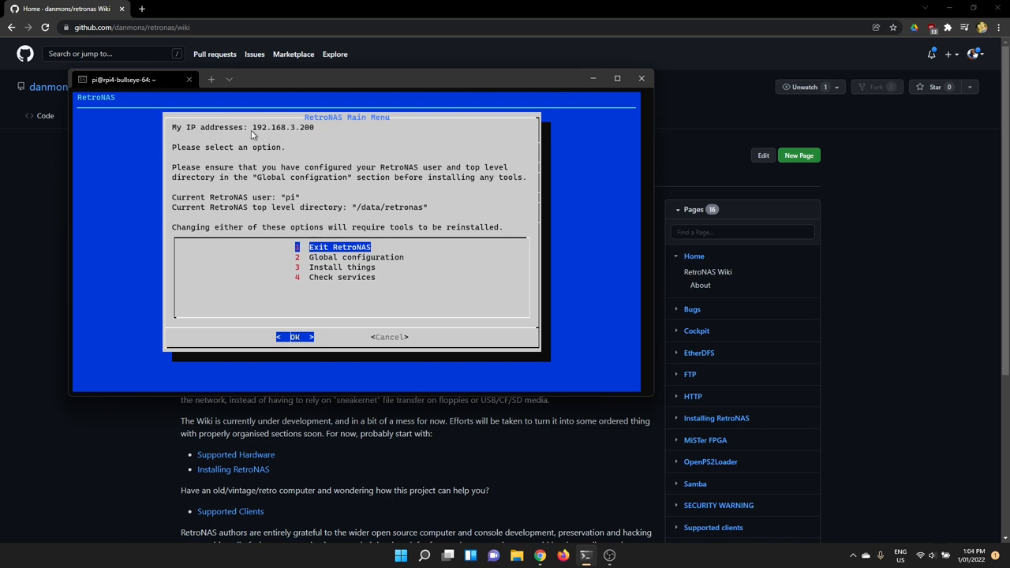
mouse_move(258, 130)
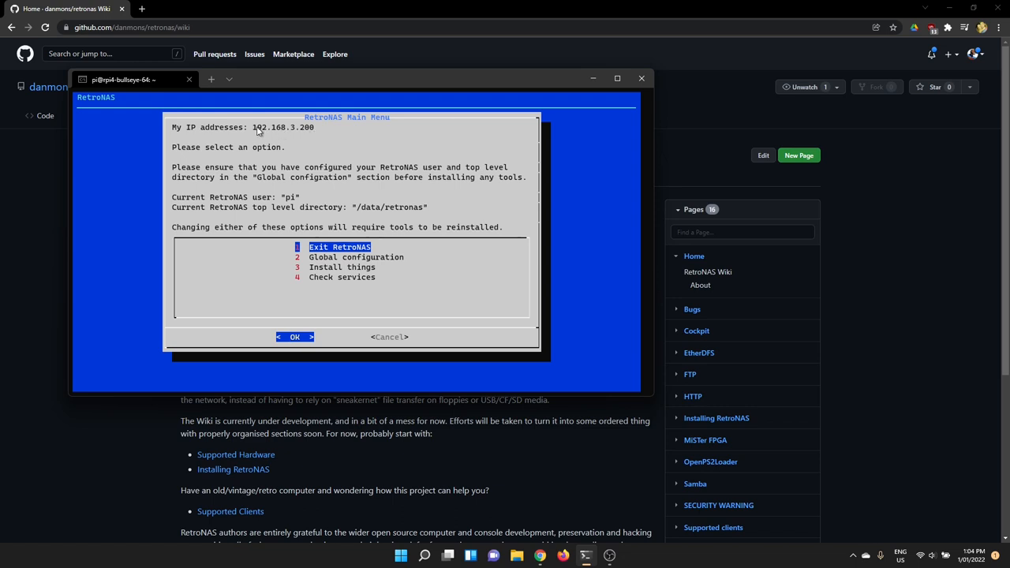
mouse_move(300, 138)
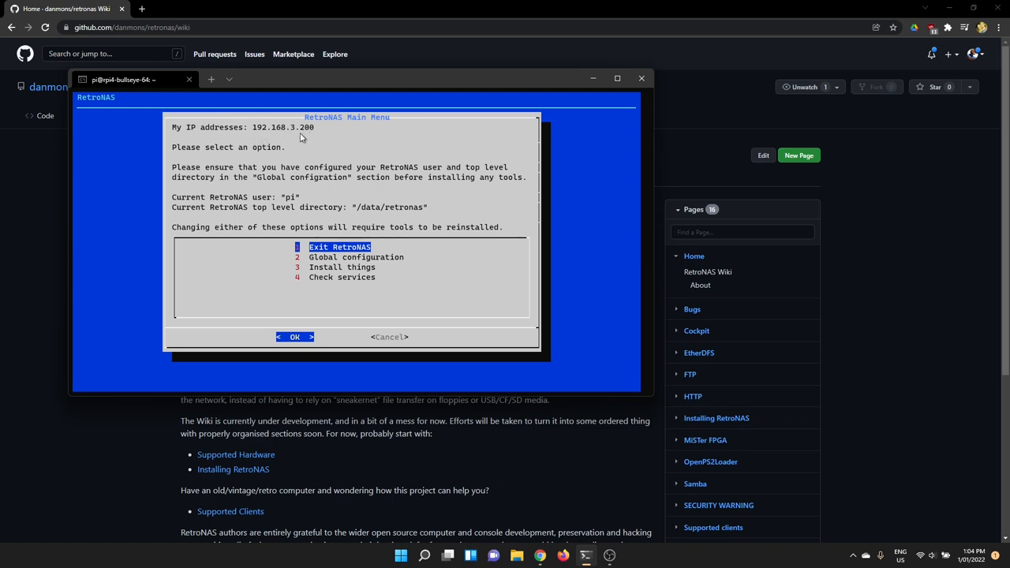
mouse_move(395, 156)
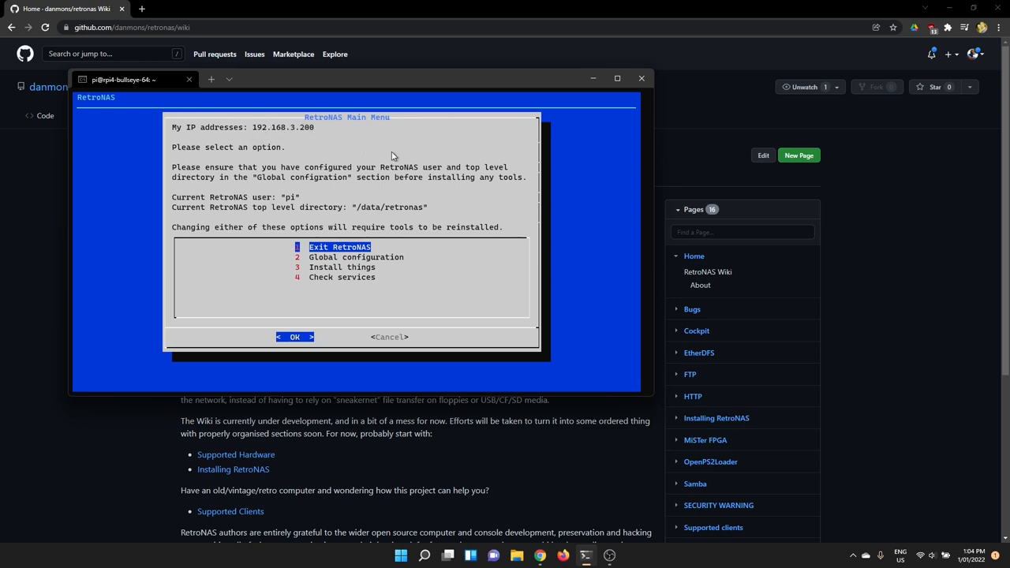
mouse_move(564, 226)
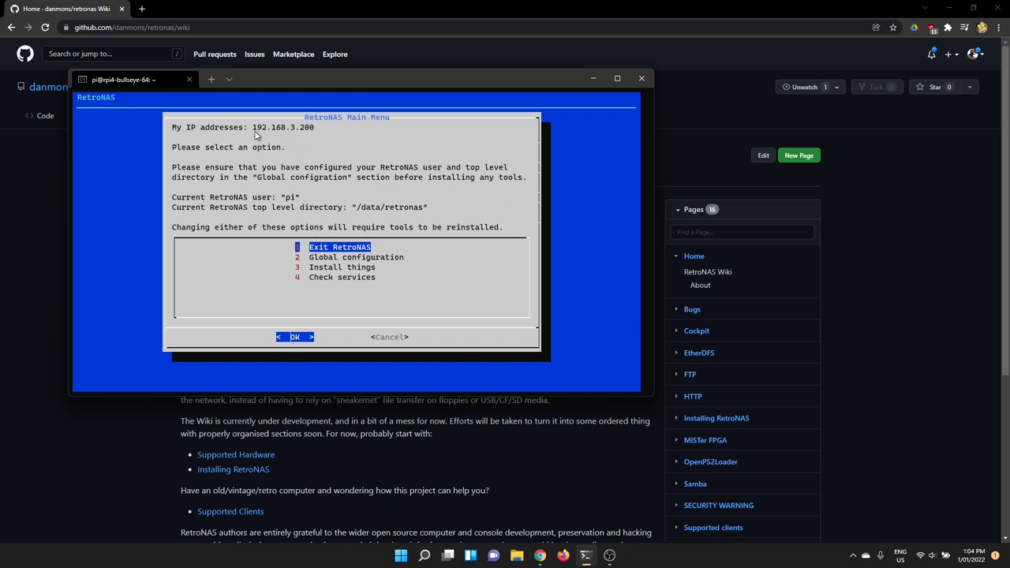
mouse_move(306, 142)
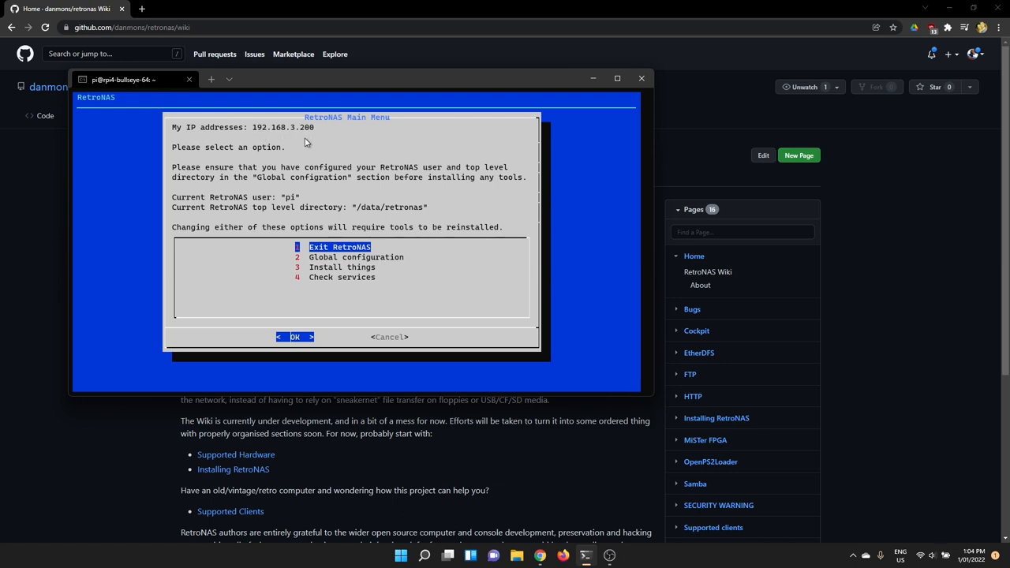
mouse_move(591, 182)
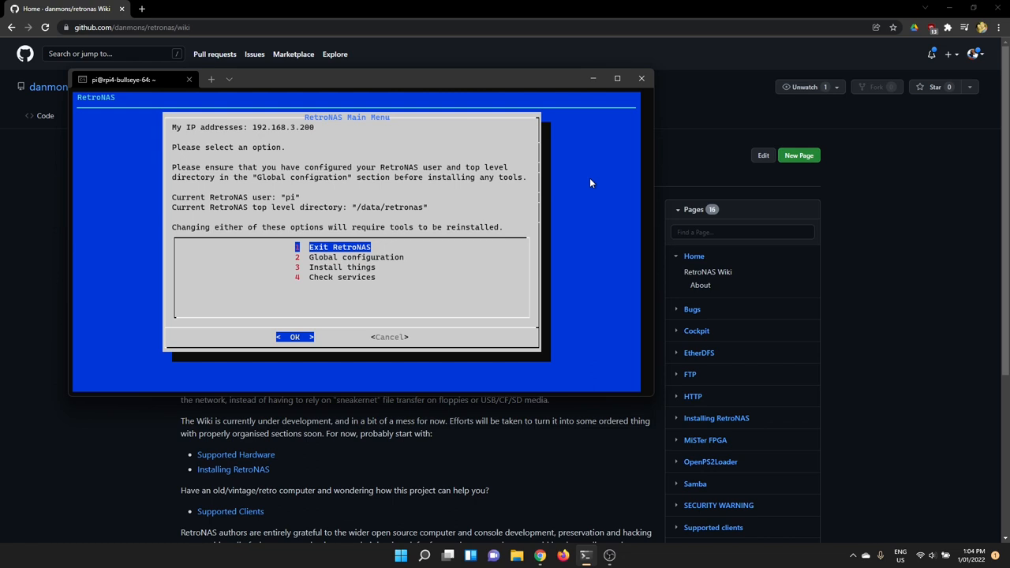
- Select Global configuration to reach the user, password, top directory and permissions settings
key("Down")
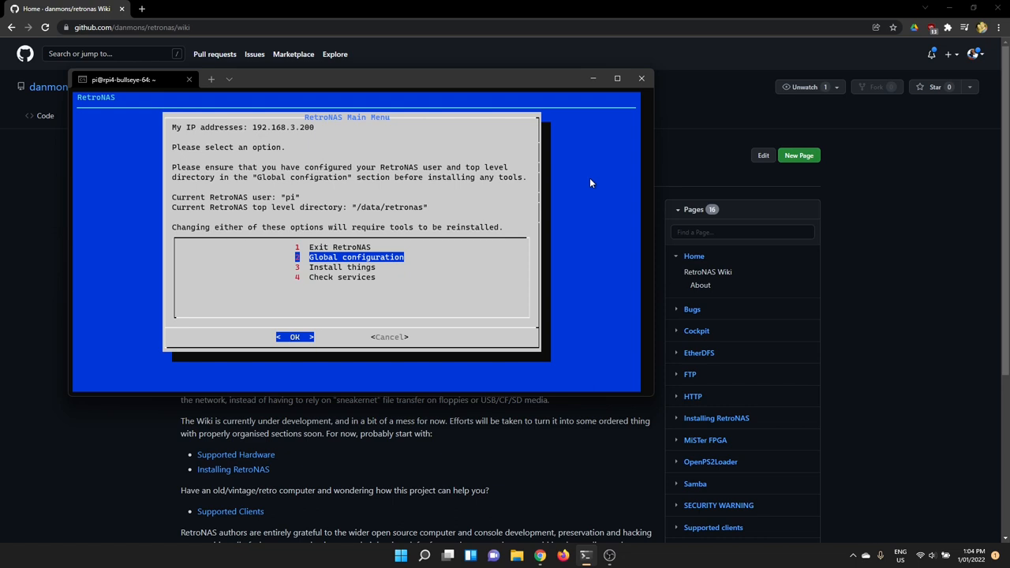
left_click(294, 337)
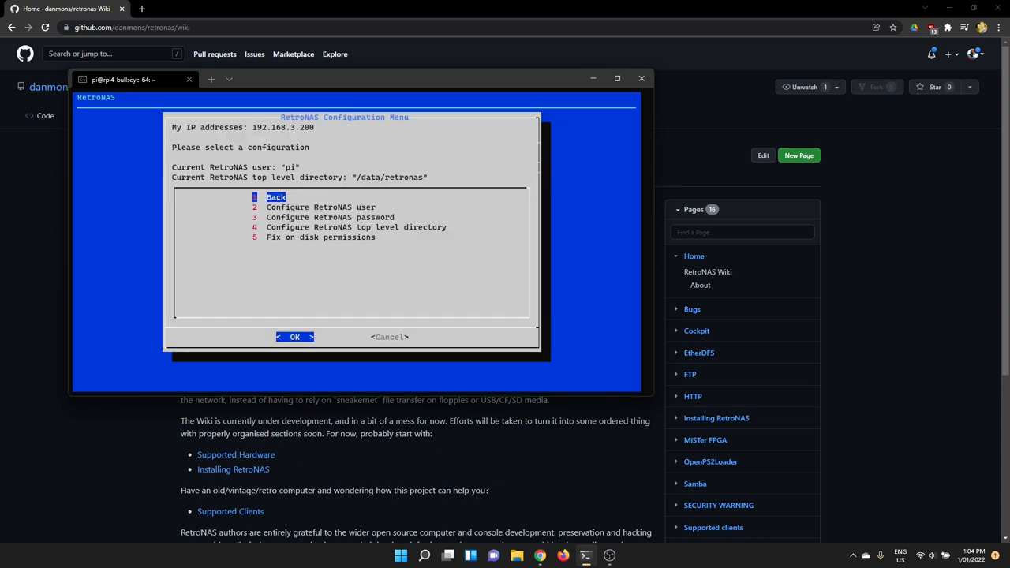
key("Down")
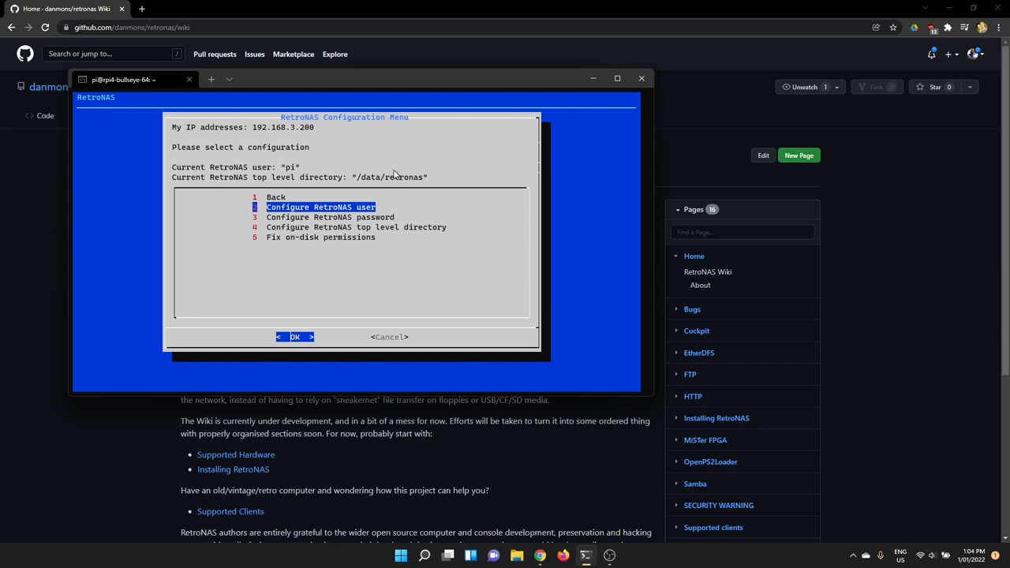
mouse_move(573, 195)
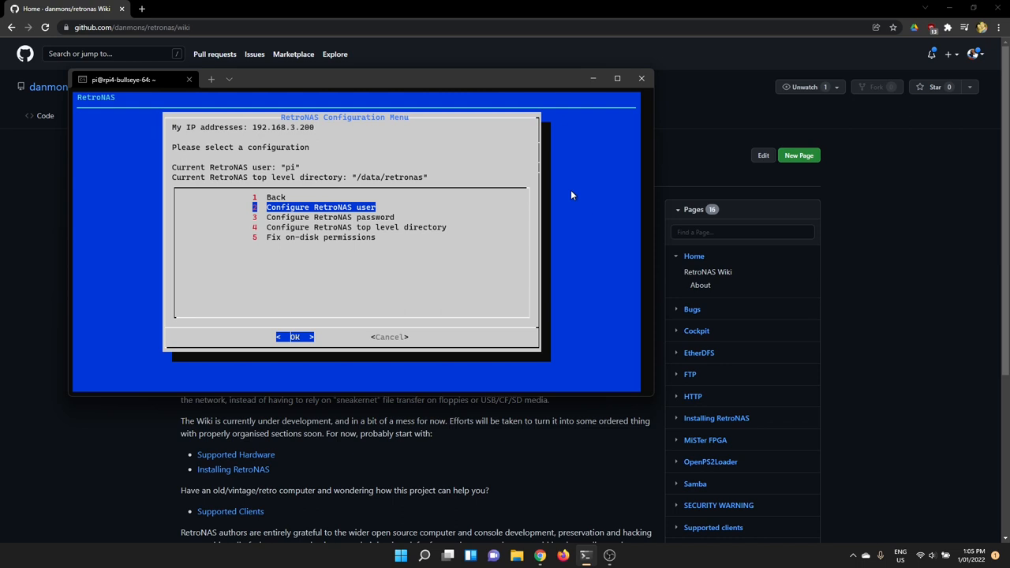
key("Down")
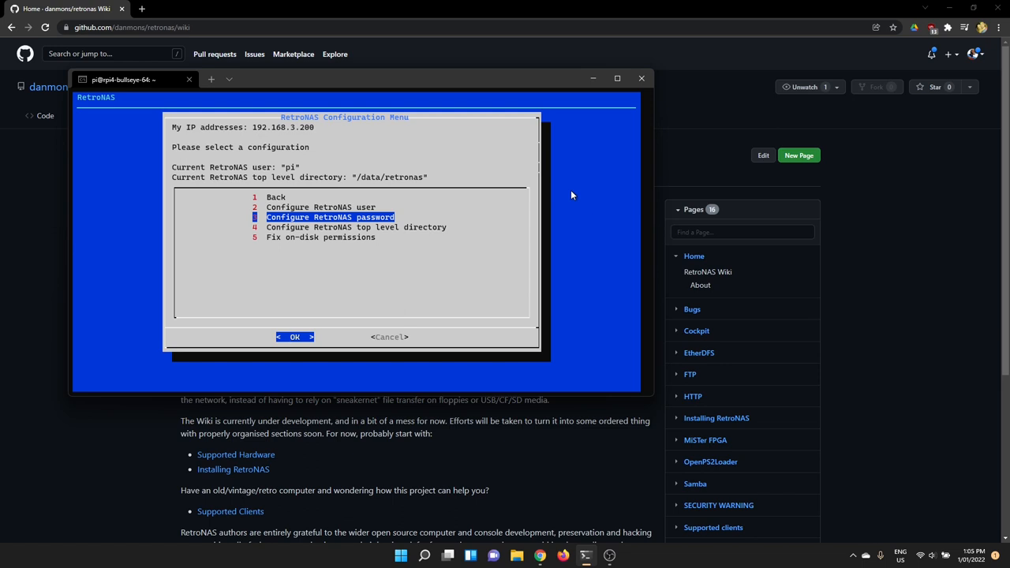
key("Down")
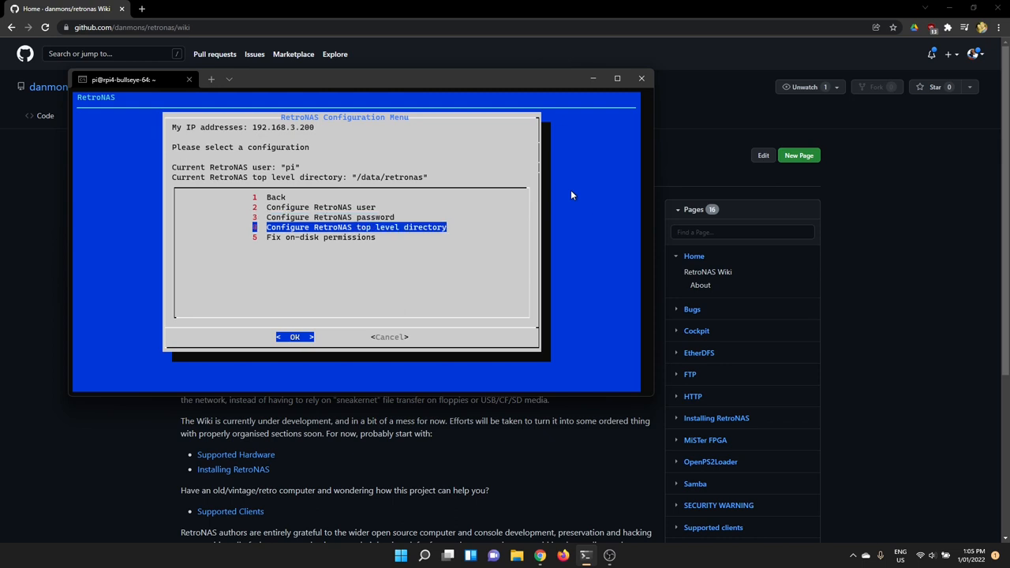
mouse_move(526, 184)
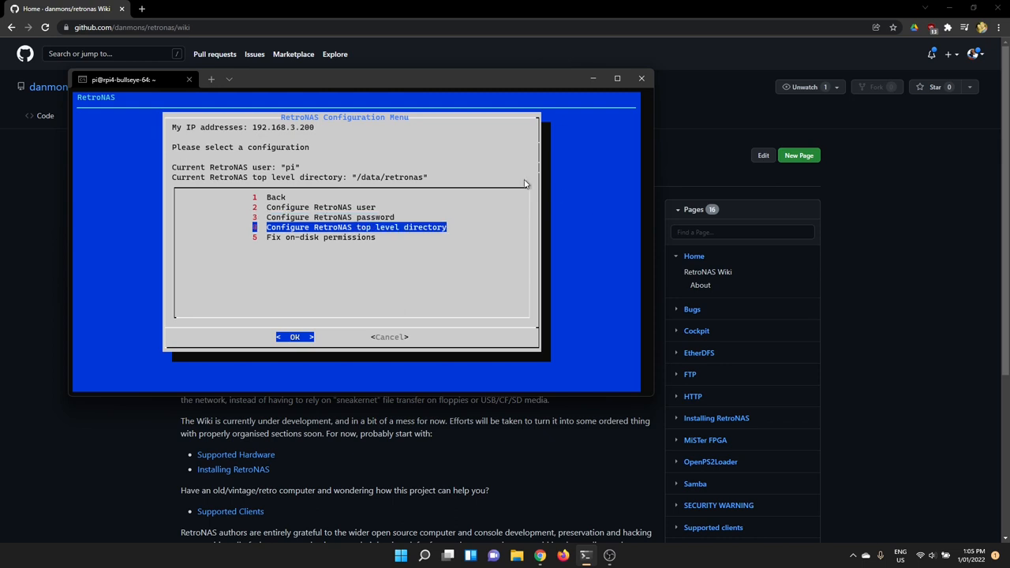
mouse_move(400, 180)
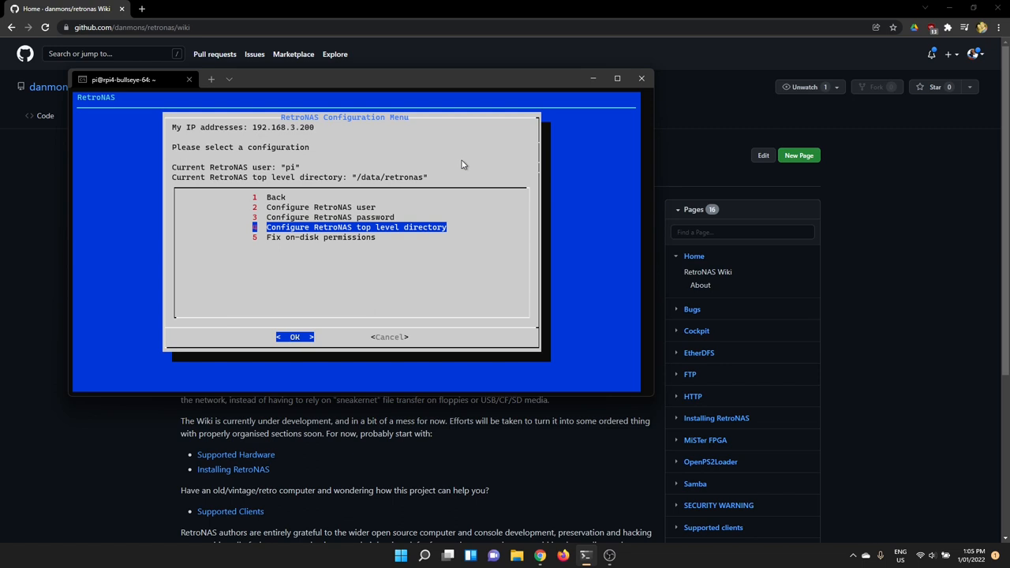
- Choose '1 Back' in the Configuration Menu to reach the RetroNAS Main Menu
key("Down")
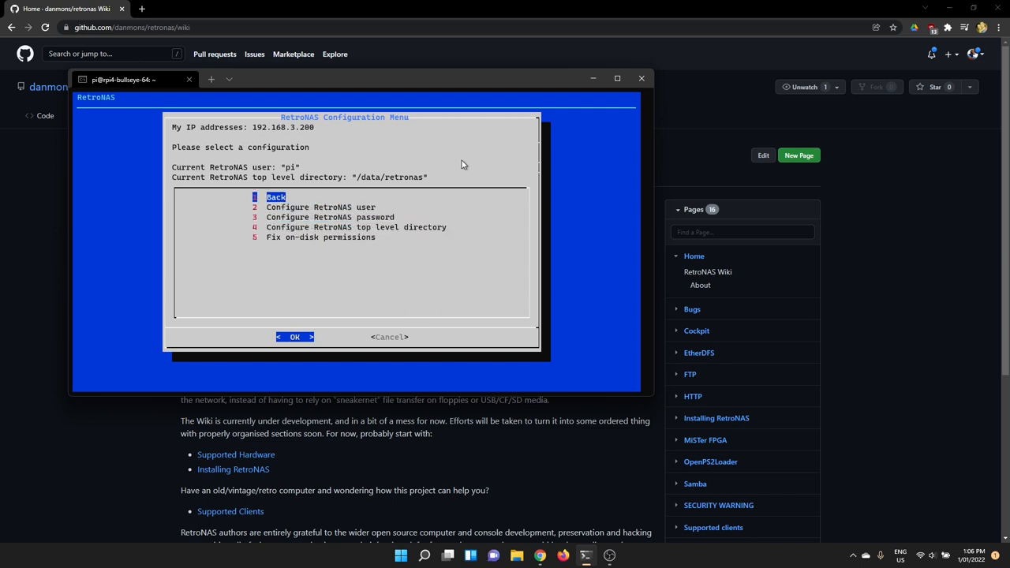
left_click(295, 336)
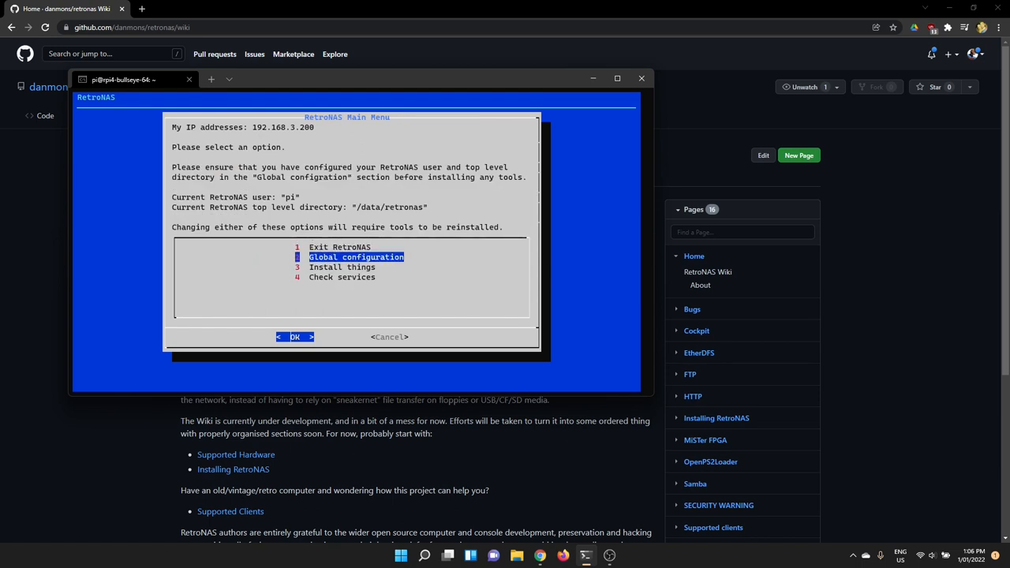
- Open '3 Install things' and step through the tool list to lighttpd web server
key("Down")
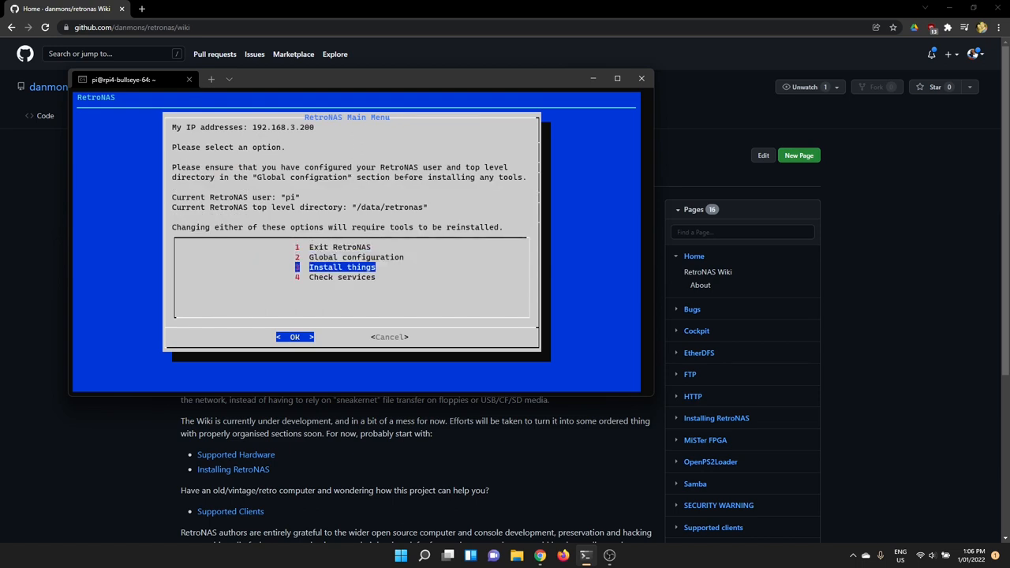
left_click(294, 337)
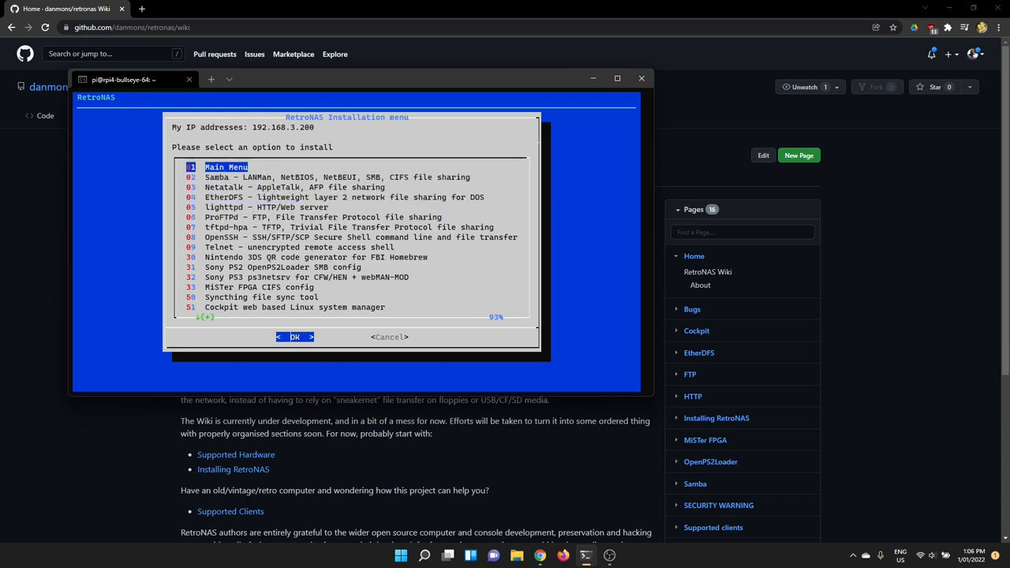
key("Down")
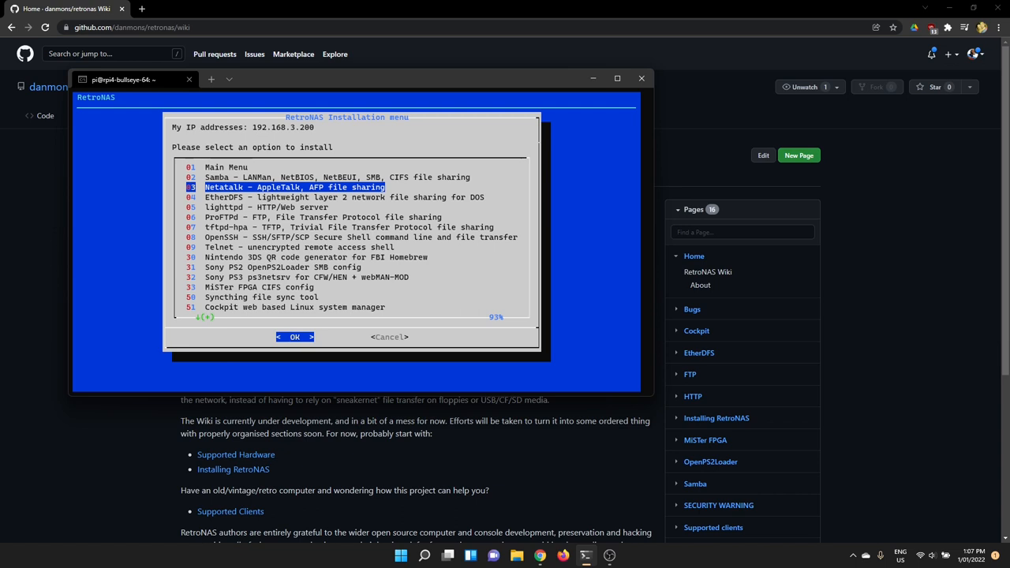
key("Down")
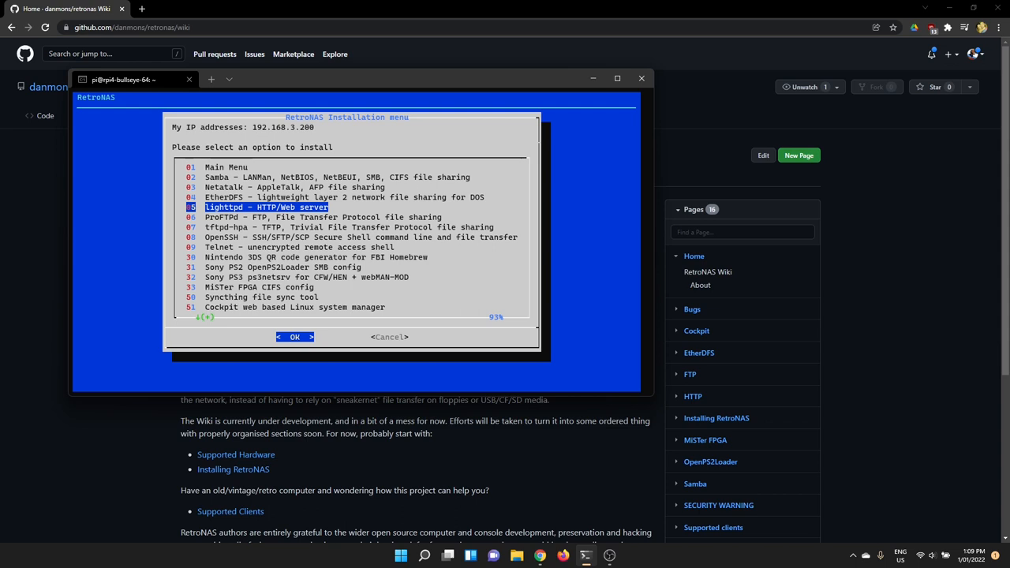
key("Down")
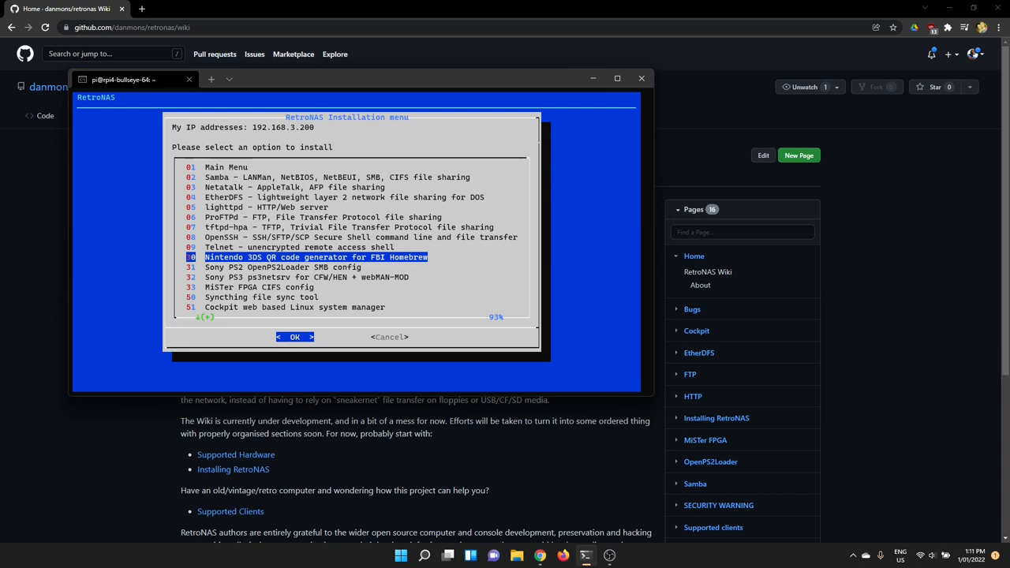
key("Down")
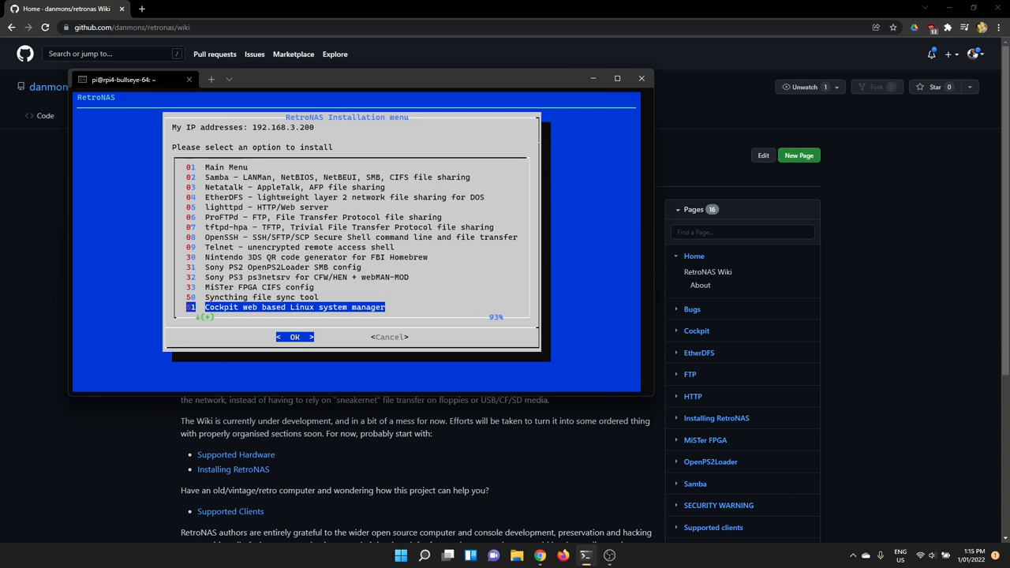
- Scroll the Installation list past Cockpit to the final WebOne HTTP 1.x proxy entry
scroll("down", 3)
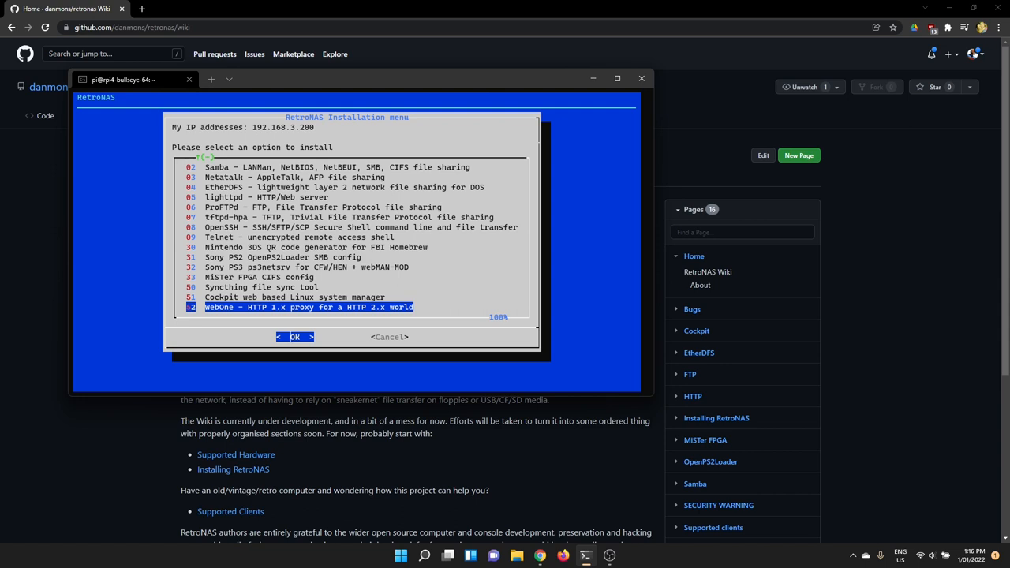
- Return to the RetroNAS Main Menu and open '4 Check services'
scroll("up", 3)
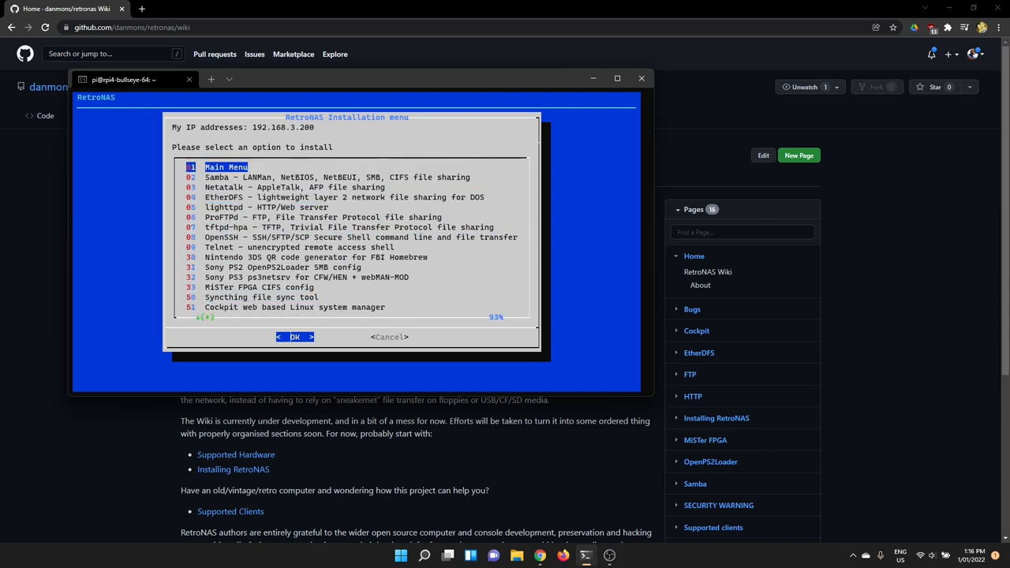
left_click(295, 337)
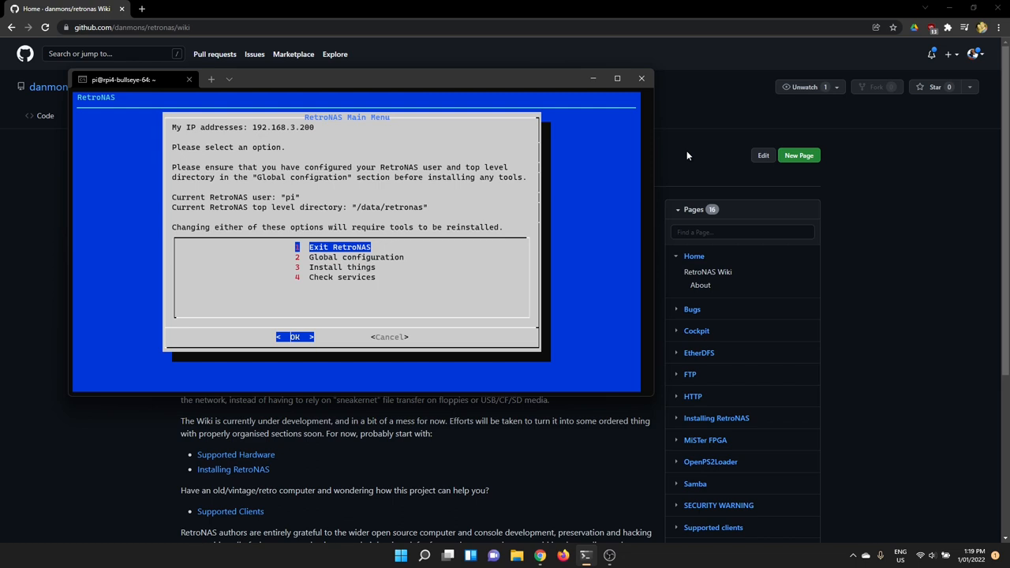
left_click(295, 337)
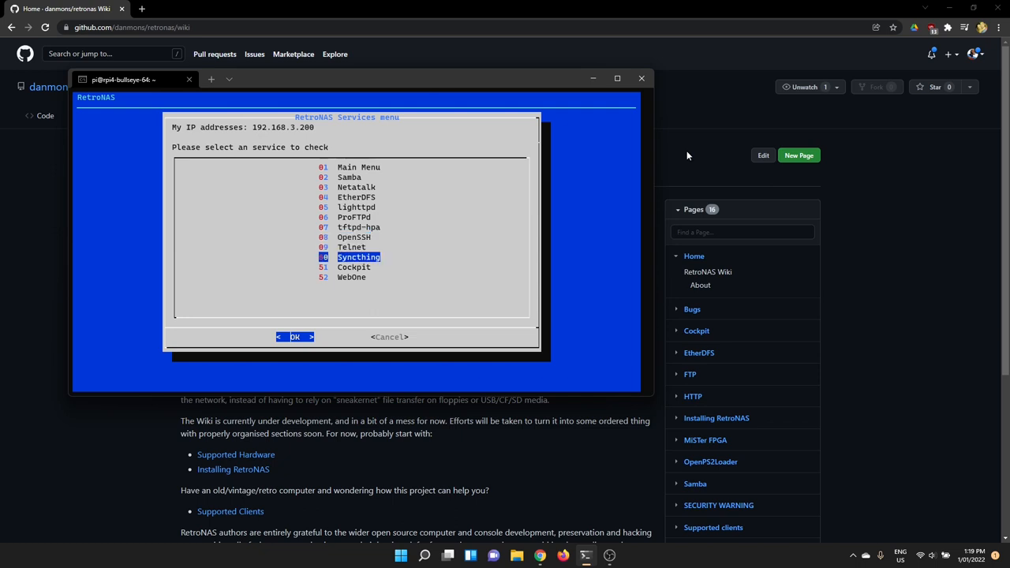
- Run the OpenSSH status check (systemctl status ssh) and dismiss its output
key("up")
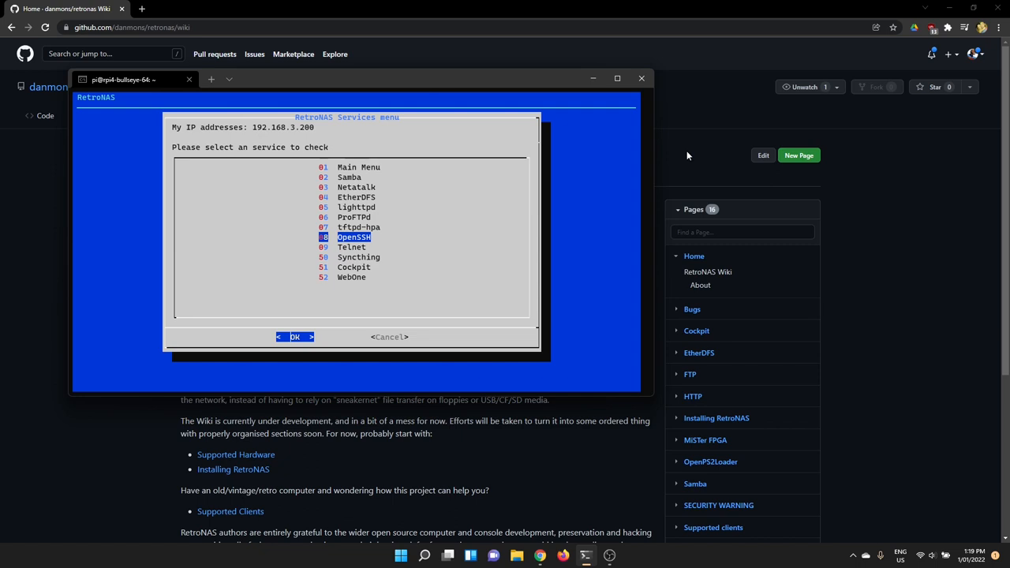
left_click(295, 337)
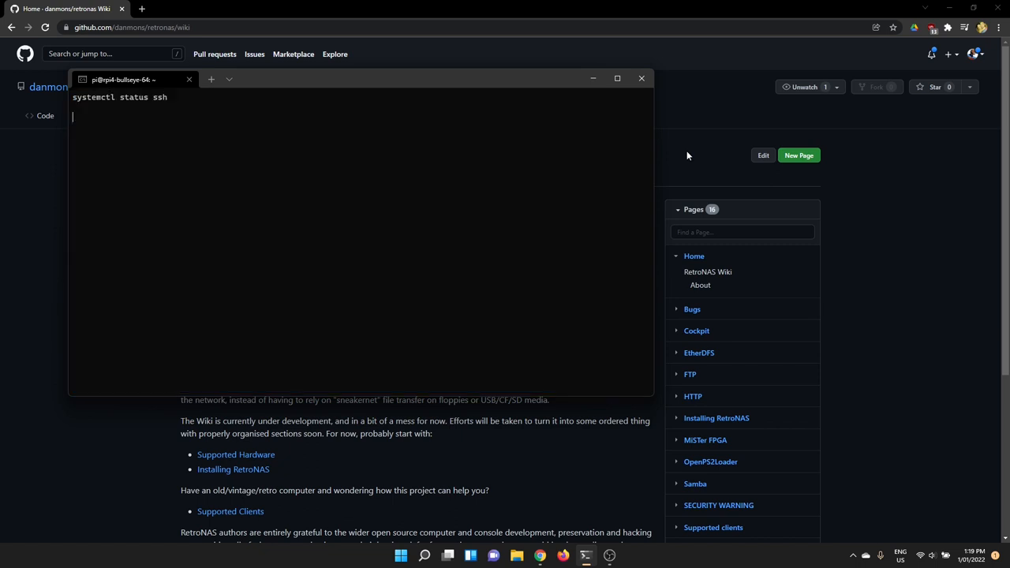
key("Return")
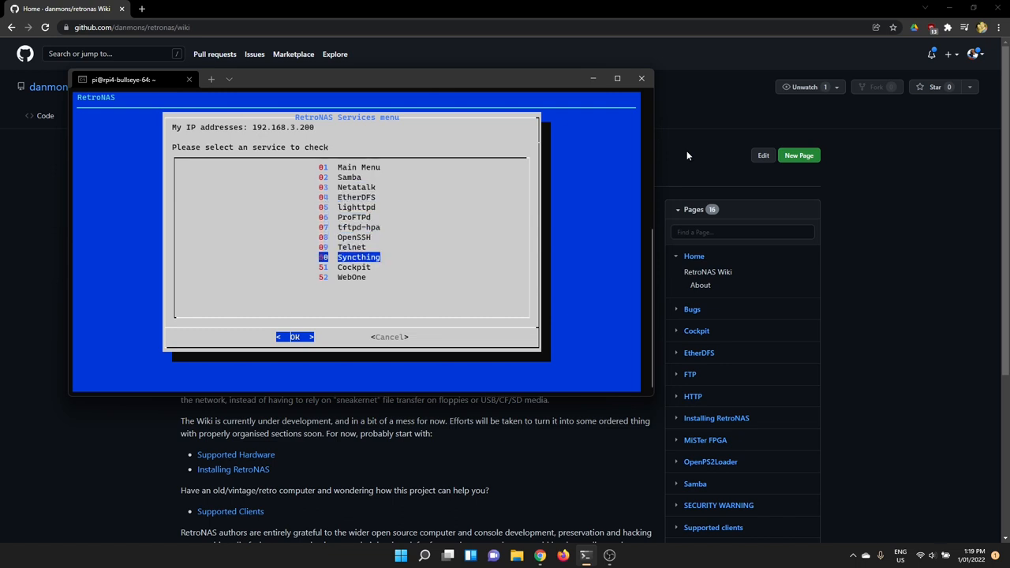
- Select '01 Main Menu' in the Services menu to reach the RetroNAS Main Menu
key("up")
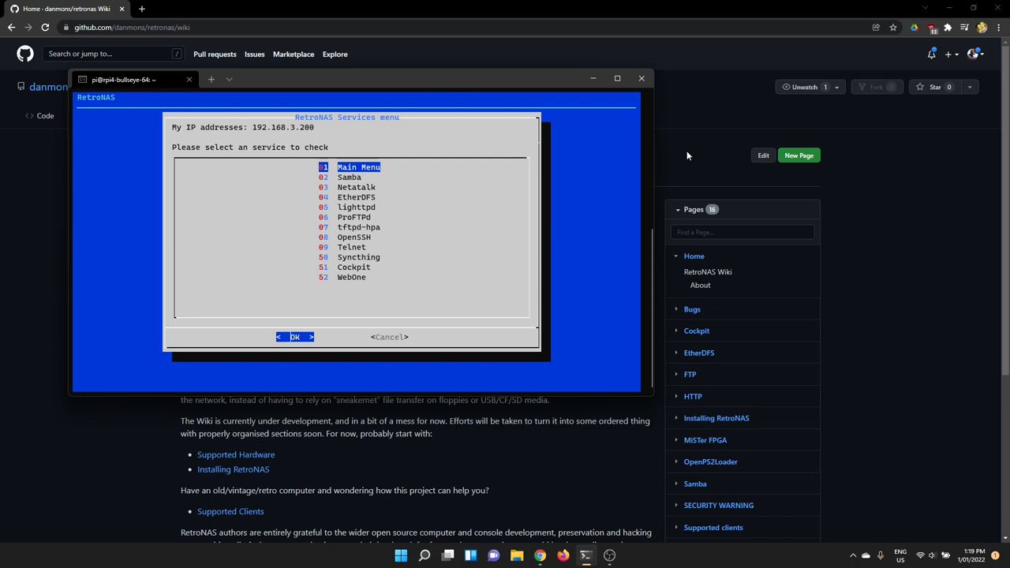
left_click(295, 337)
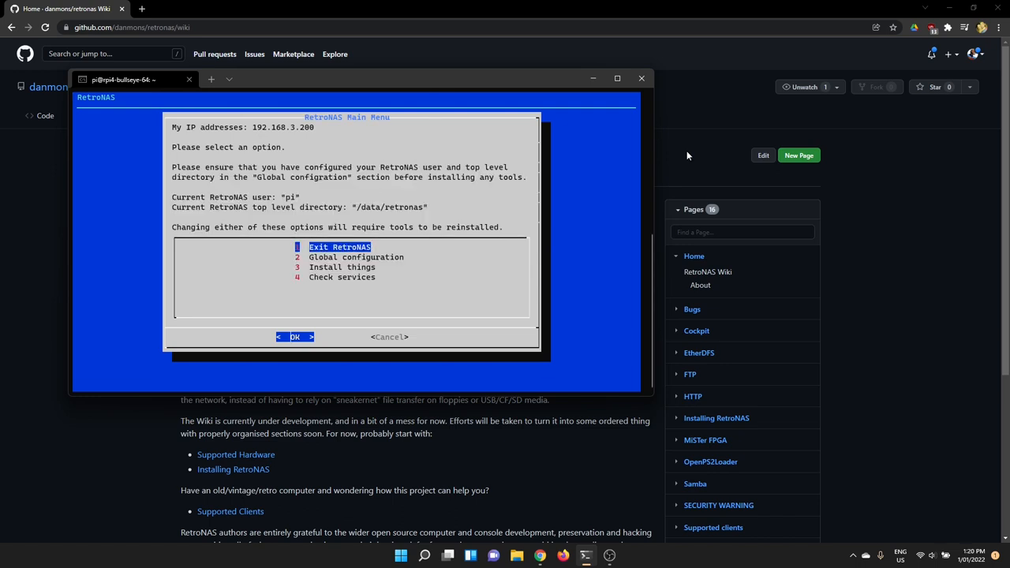